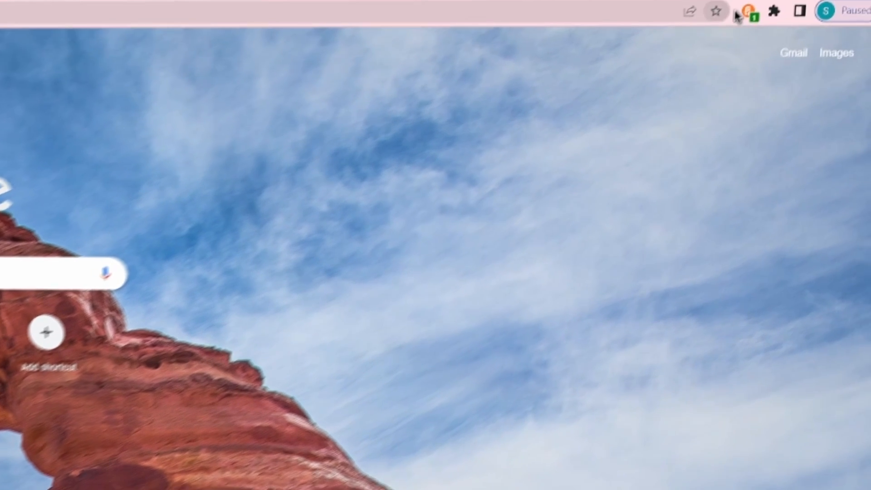
Load scratchaddons.com in Chrome to reach the extension's Chrome install page
{"action": "left_click", "coordinate": [749, 10]}
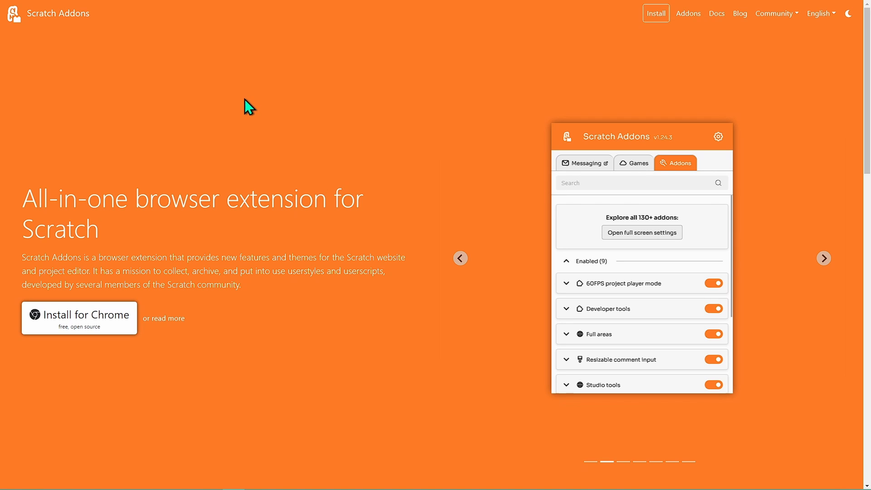
Advance the home page preview carousel to the full settings page screenshot
{"action": "left_click", "coordinate": [641, 232]}
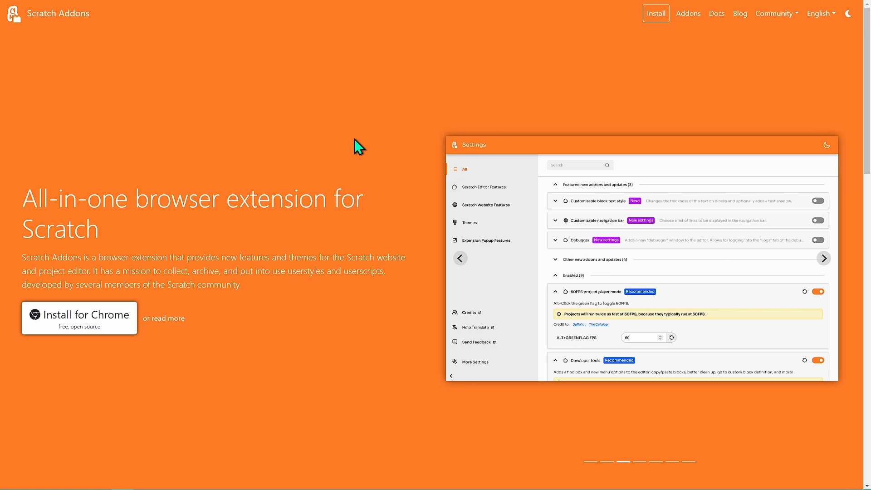
{"action": "mouse_move", "coordinate": [752, 316]}
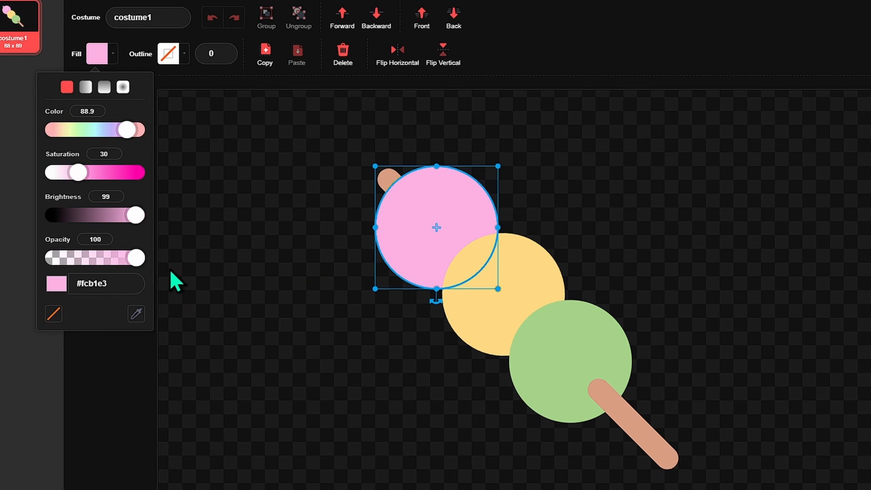
Expand the Opacity slider addon's description and enter scratchaddons.com in a new tab
{"action": "left_click", "coordinate": [164, 7]}
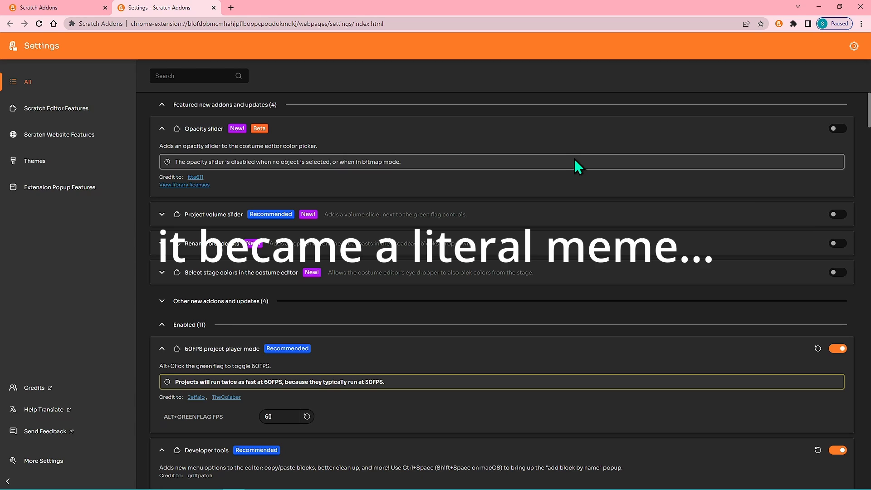
{"action": "mouse_move", "coordinate": [496, 187]}
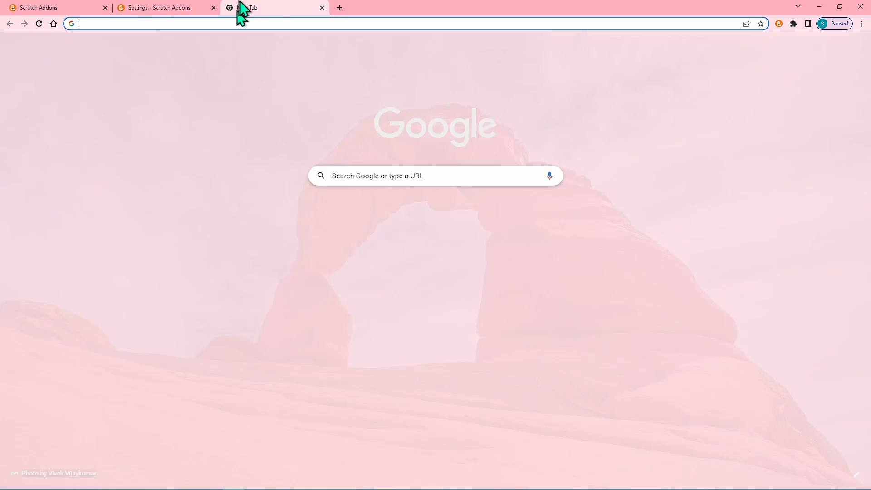
{"action": "type", "text": "scratchaddons.com"}
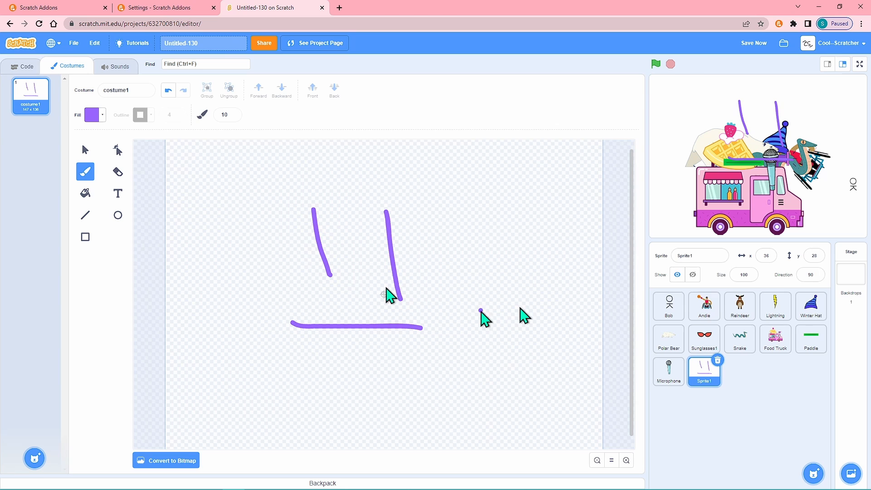
Fade one purple stroke and draw translucent purple rectangles on the costume
{"action": "left_click", "coordinate": [84, 149]}
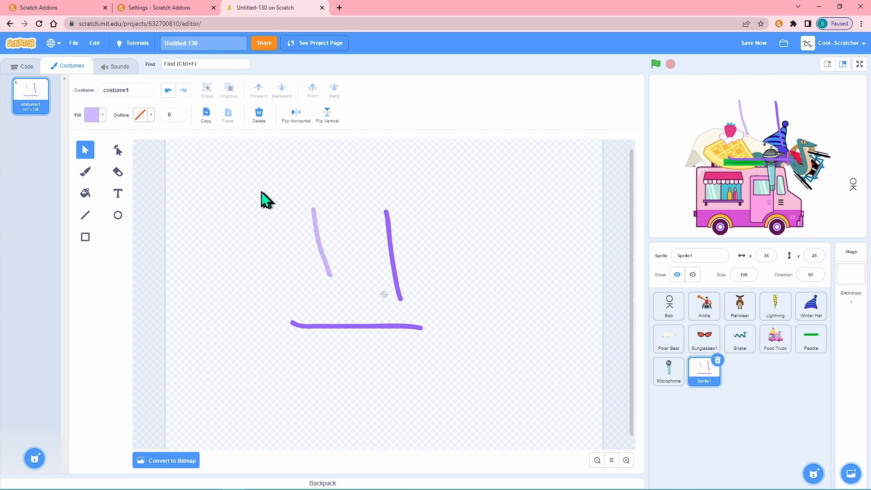
{"action": "left_click", "coordinate": [85, 235]}
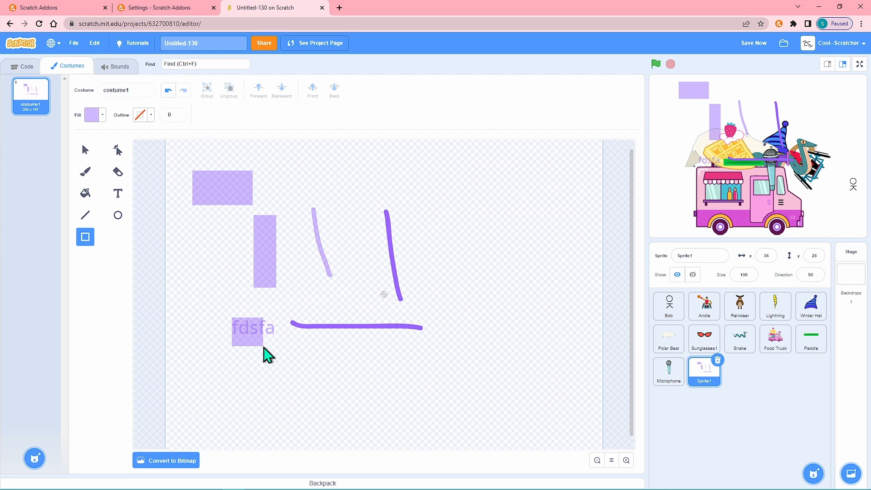
{"action": "left_click", "coordinate": [159, 8]}
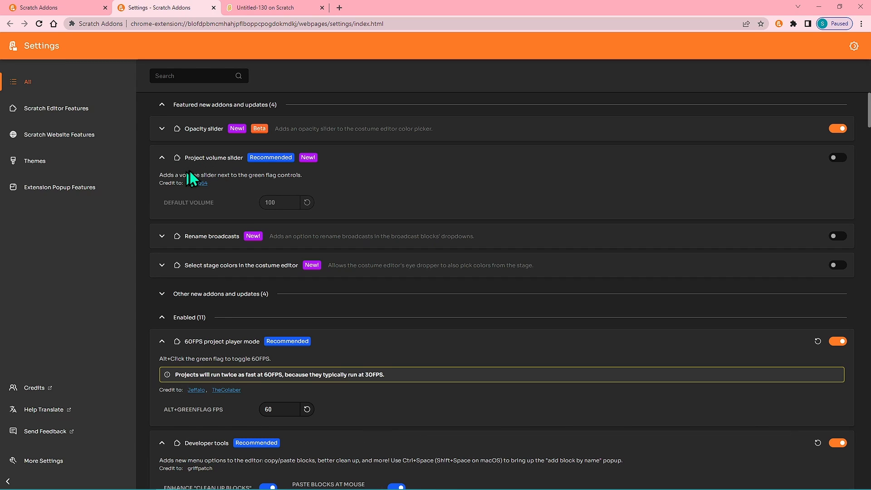
{"action": "mouse_move", "coordinate": [343, 183]}
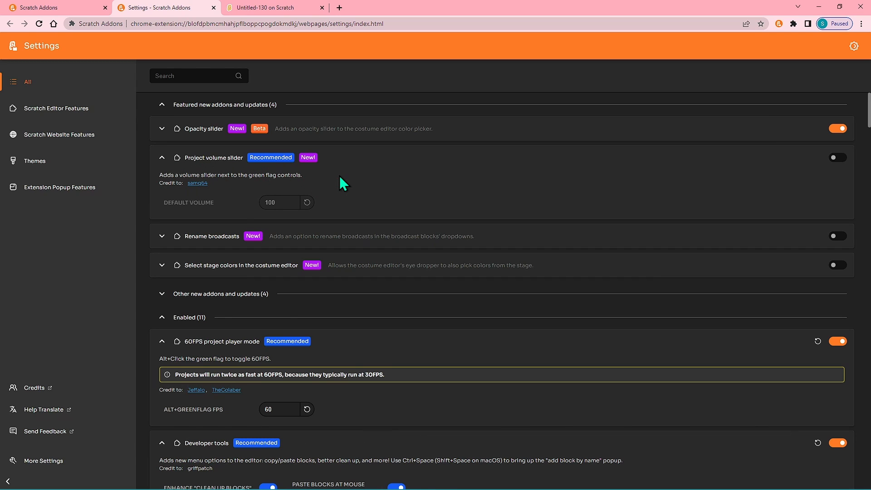
Enable Project volume slider, run the sound-playing project and adjust its volume
{"action": "left_click", "coordinate": [835, 157]}
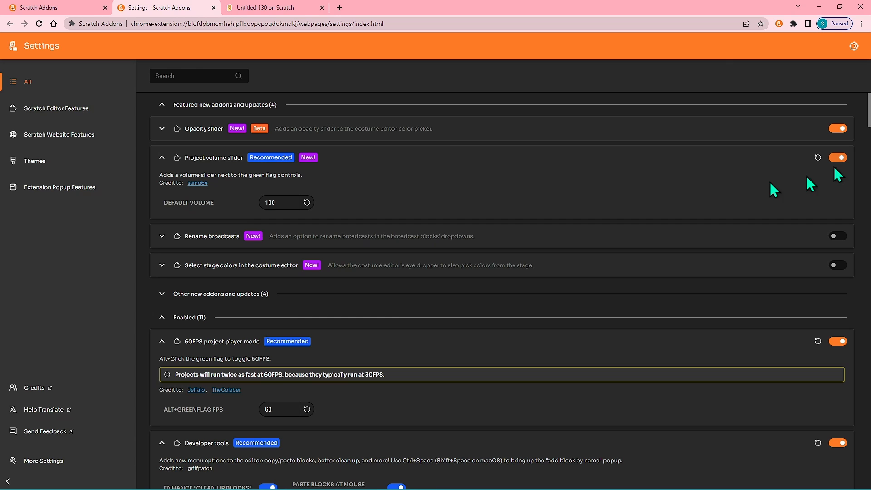
{"action": "left_click", "coordinate": [271, 7]}
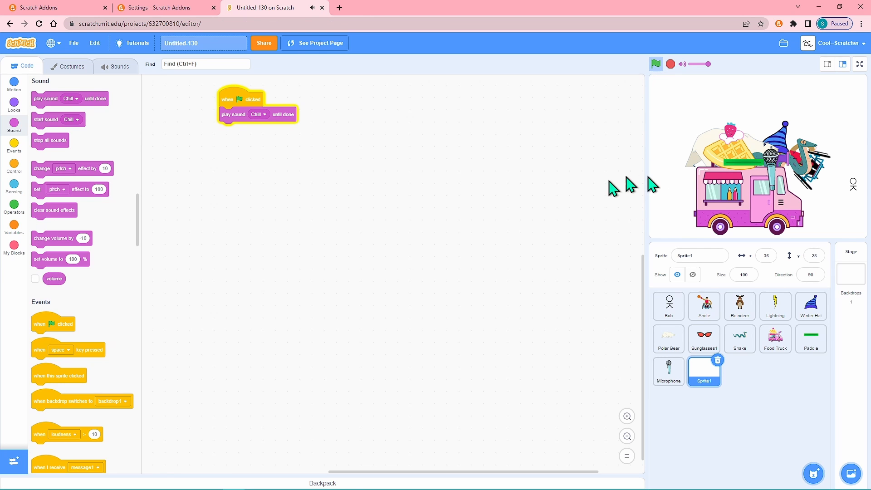
{"action": "left_click", "coordinate": [656, 64]}
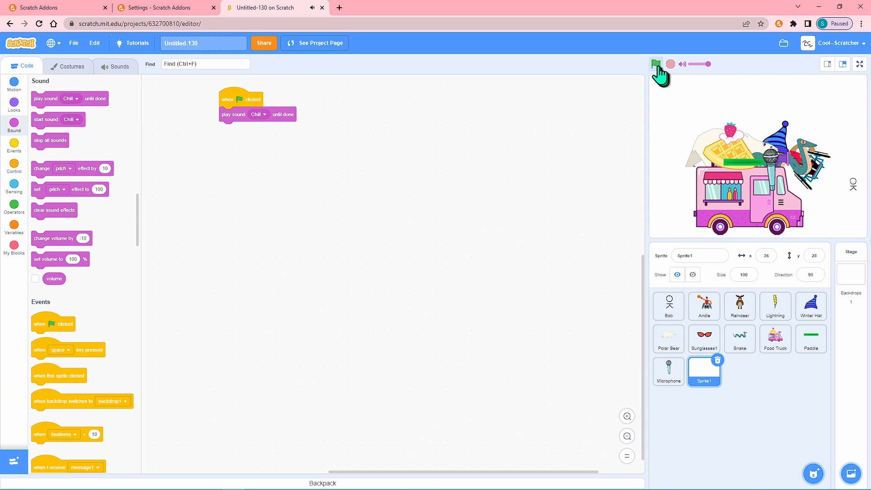
{"action": "left_click", "coordinate": [656, 64]}
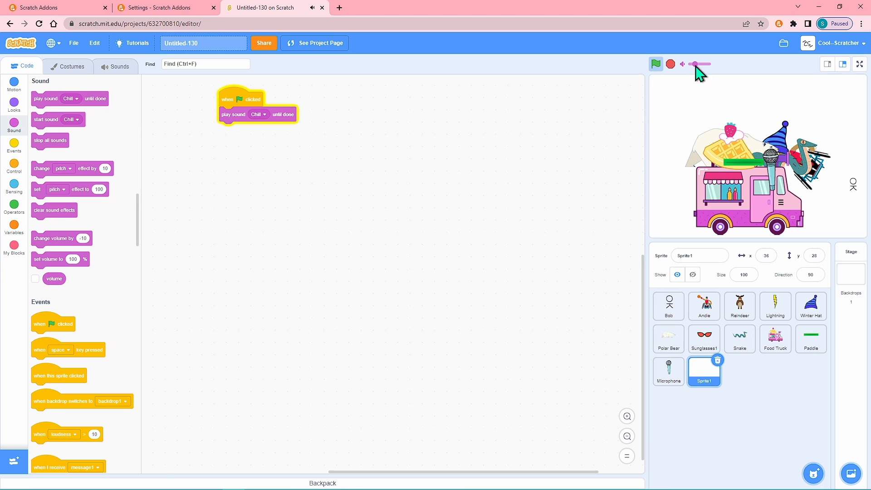
{"action": "left_click", "coordinate": [163, 8]}
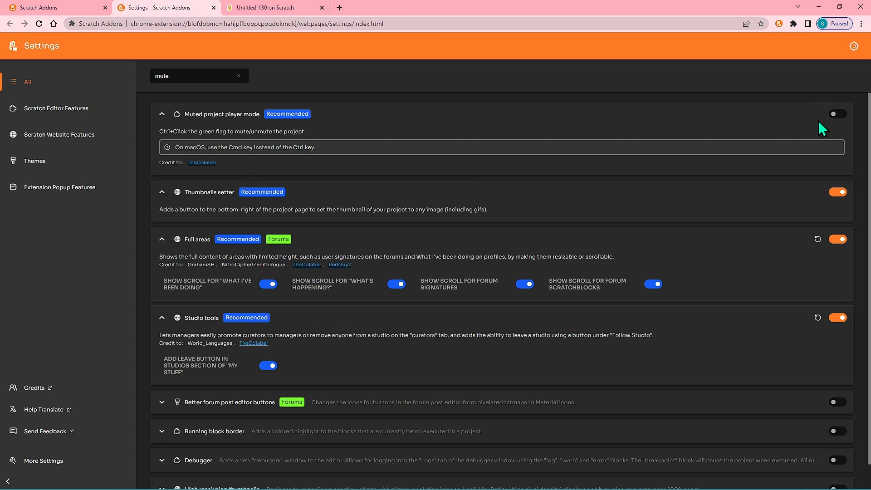
{"action": "left_click", "coordinate": [272, 8]}
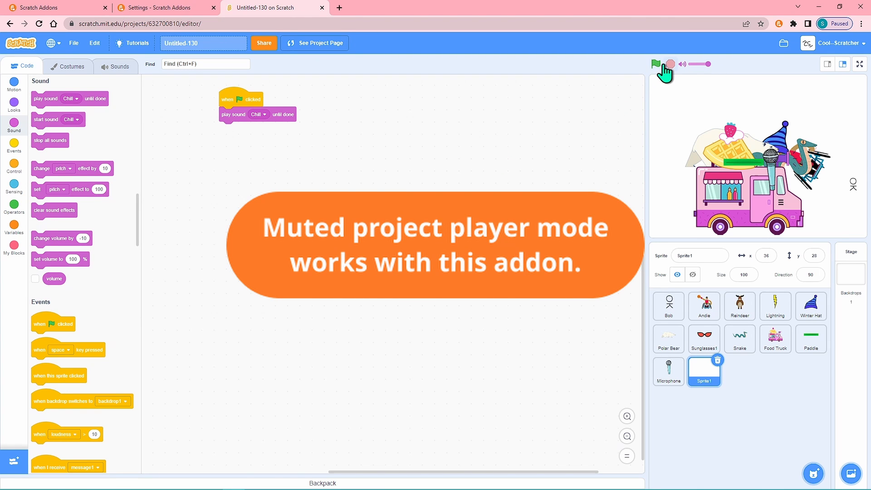
Enable Rename broadcasts and add a broadcast block sending a new long message
{"action": "left_click", "coordinate": [164, 7]}
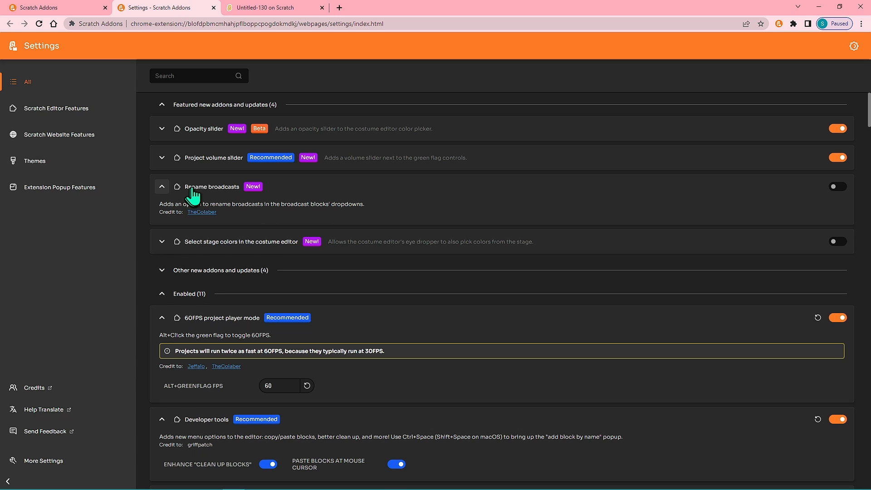
{"action": "mouse_move", "coordinate": [842, 188]}
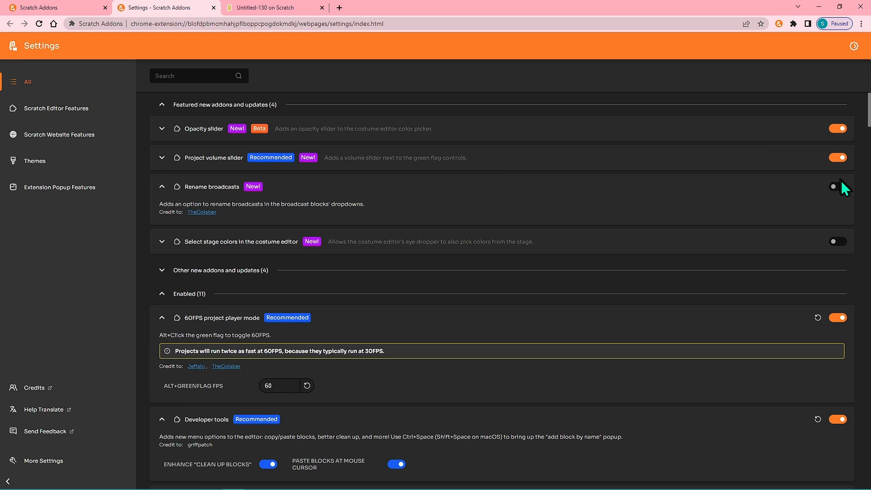
{"action": "left_click", "coordinate": [272, 8]}
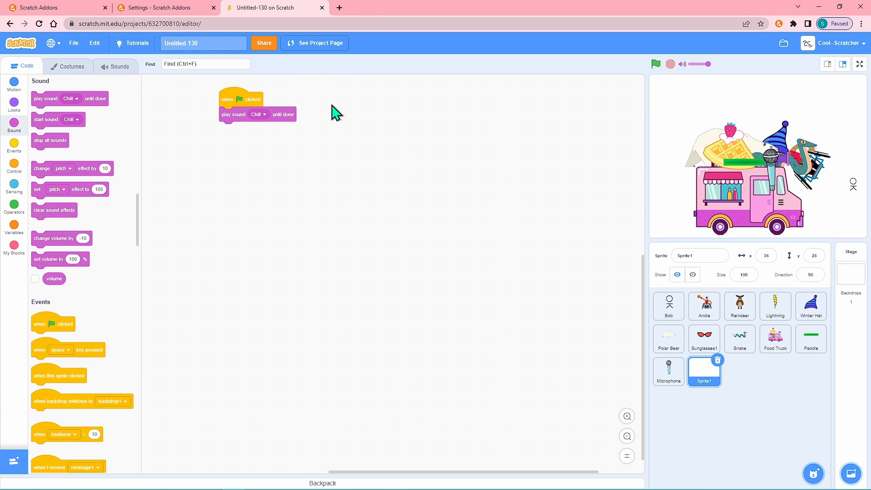
{"action": "left_click", "coordinate": [14, 146]}
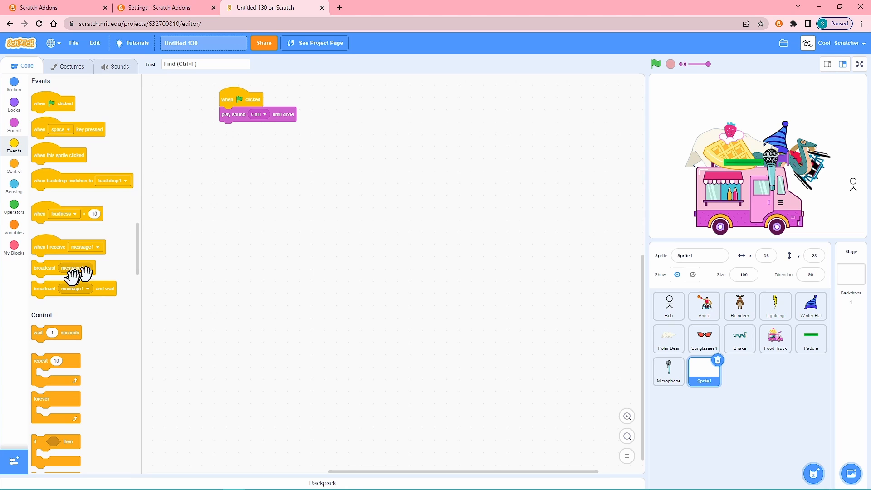
{"action": "left_click", "coordinate": [64, 267]}
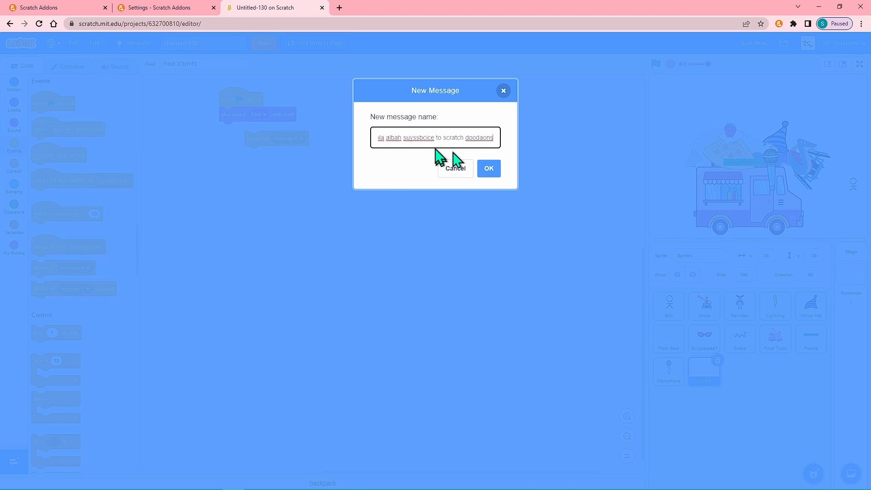
{"action": "left_click", "coordinate": [487, 169]}
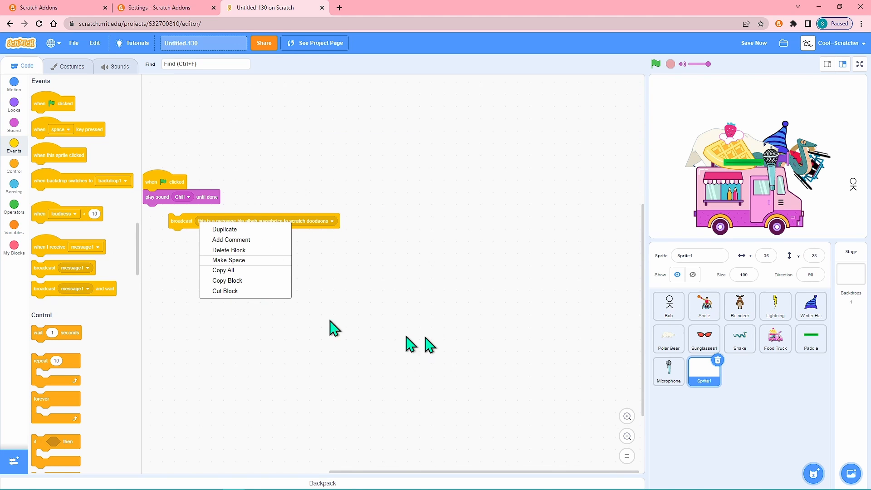
{"action": "left_click", "coordinate": [331, 220]}
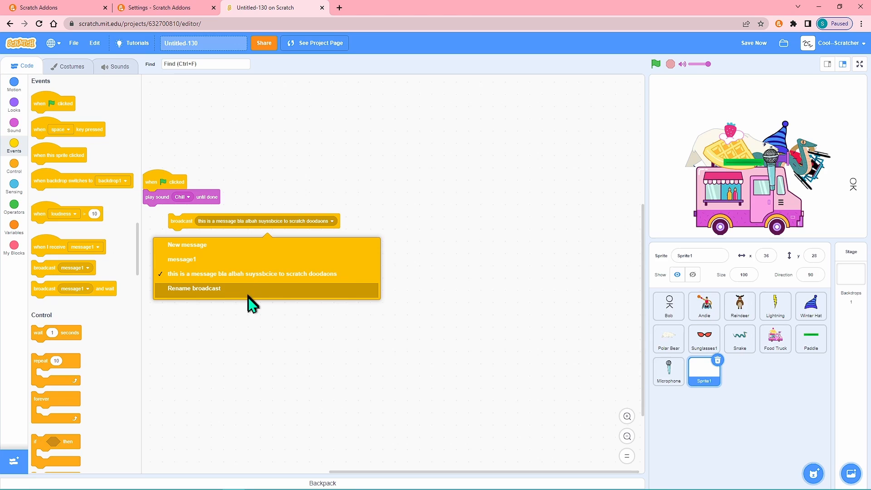
Rename the long broadcast message from 'bla' to 'blah', then view the stage-colours addon
{"action": "left_click", "coordinate": [194, 288]}
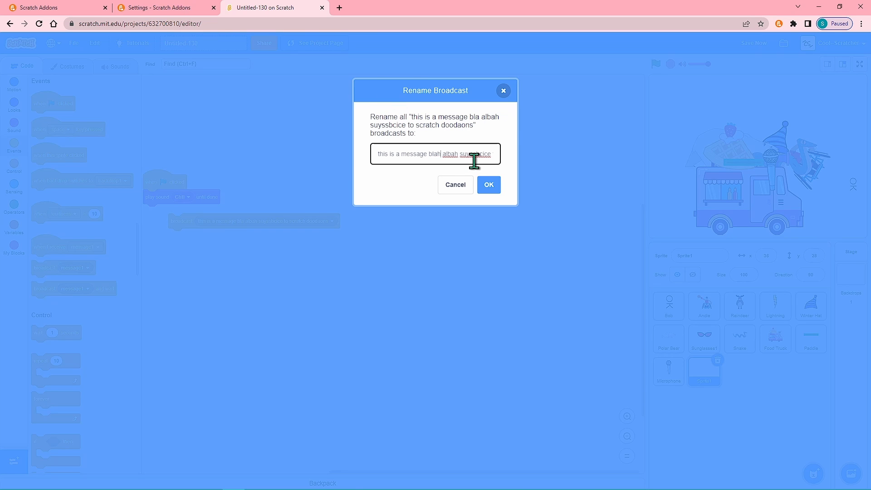
{"action": "left_click", "coordinate": [488, 184]}
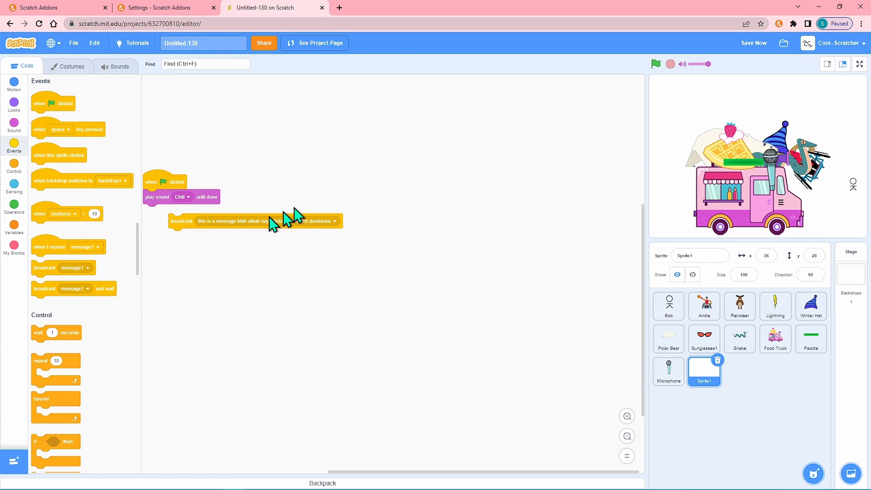
{"action": "left_click", "coordinate": [333, 220]}
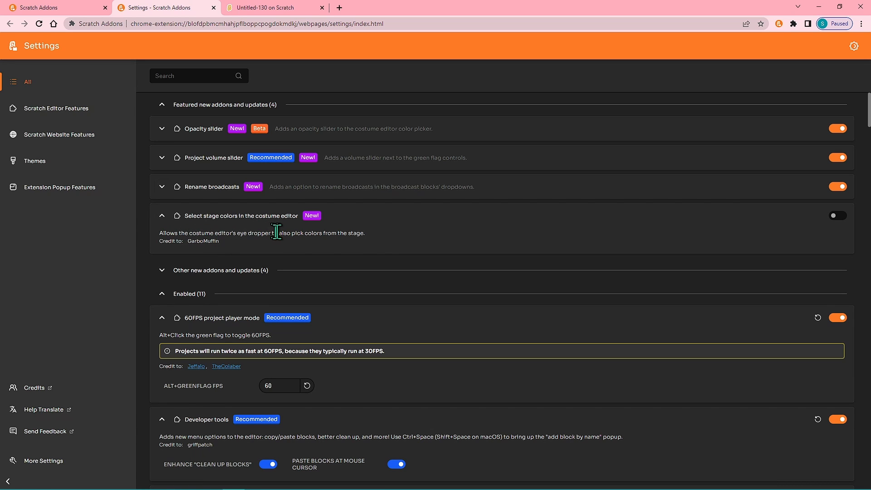
Enable Select stage colors, sample the waffle's yellow and draw a yellow rectangle
{"action": "left_click", "coordinate": [272, 7]}
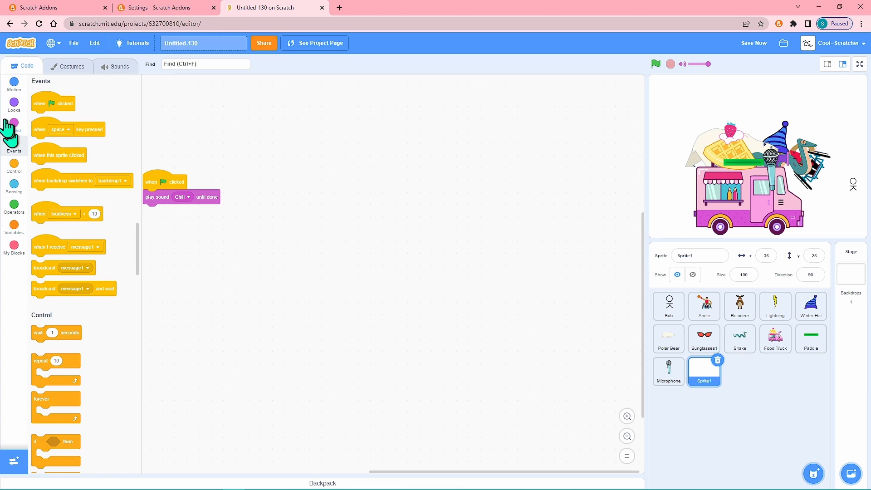
{"action": "left_click", "coordinate": [71, 64]}
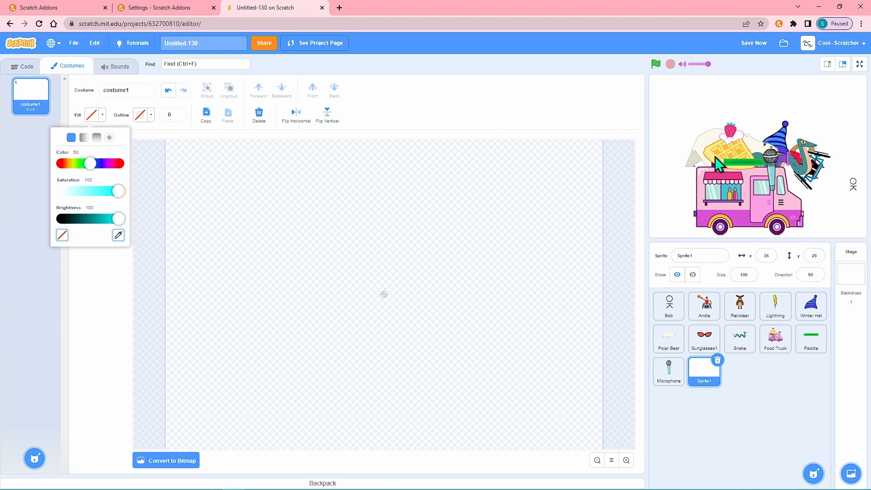
{"action": "left_click", "coordinate": [161, 7]}
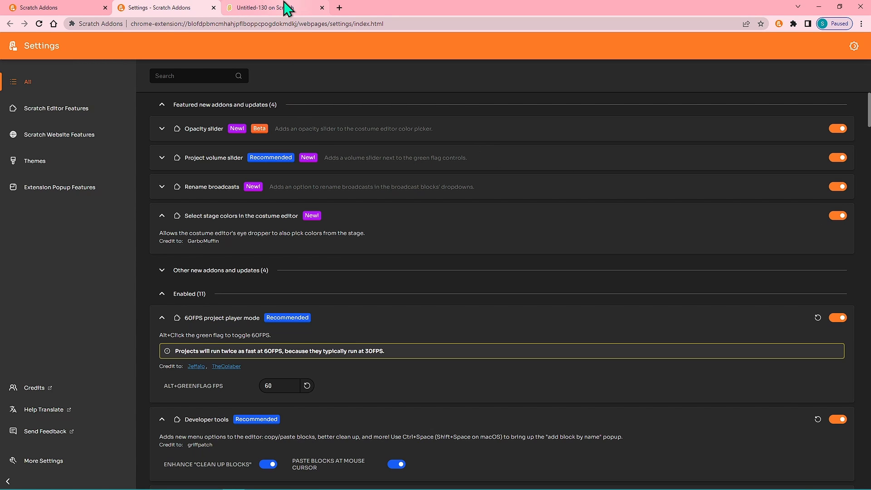
{"action": "left_click", "coordinate": [261, 8]}
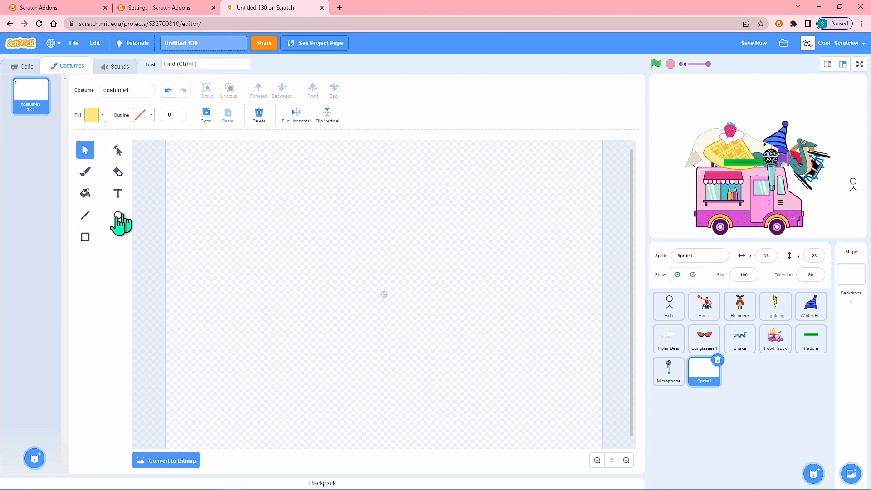
{"action": "left_click_drag", "start_coordinate": [205, 151], "coordinate": [337, 213]}
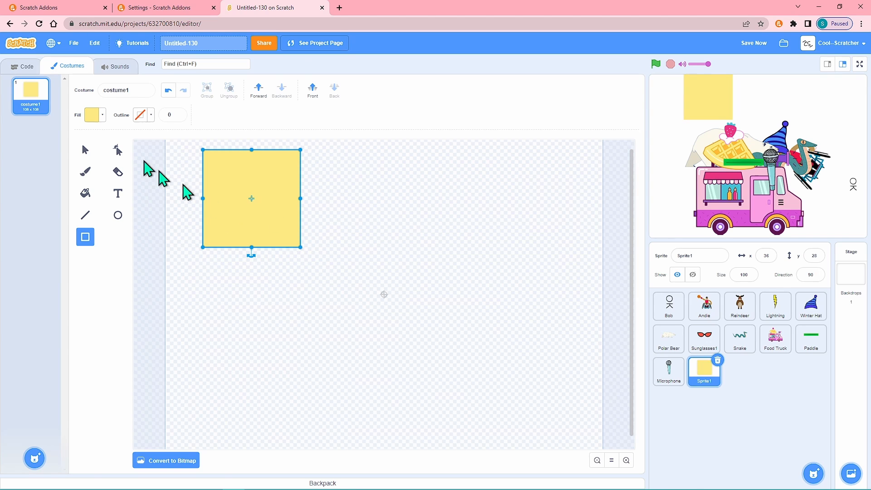
{"action": "left_click", "coordinate": [164, 7]}
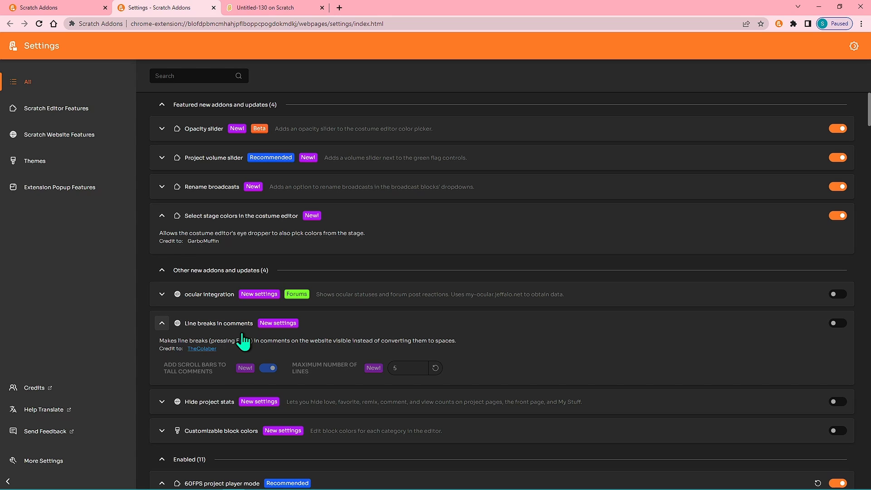
{"action": "mouse_move", "coordinate": [269, 342]}
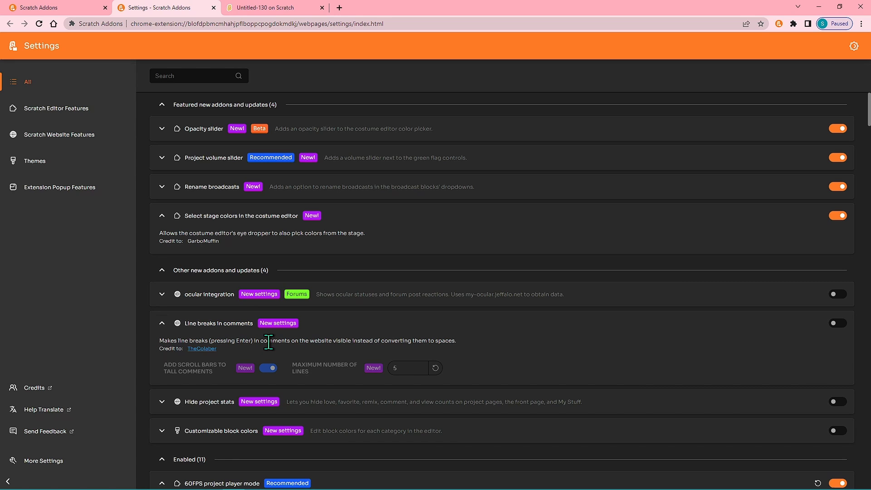
{"action": "mouse_move", "coordinate": [474, 356]}
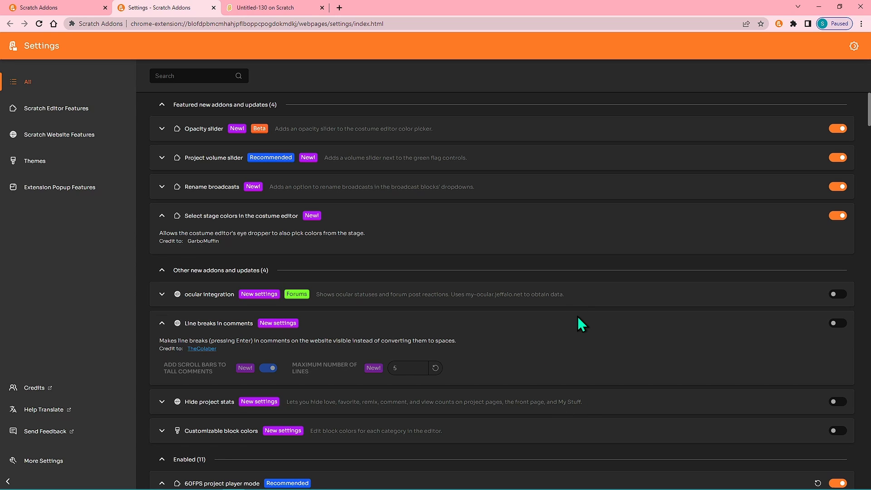
{"action": "mouse_move", "coordinate": [548, 321]}
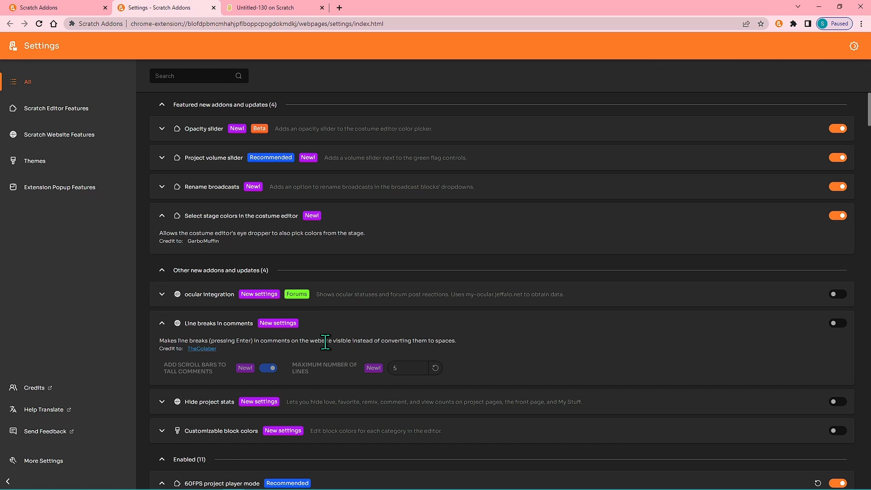
{"action": "mouse_move", "coordinate": [605, 371]}
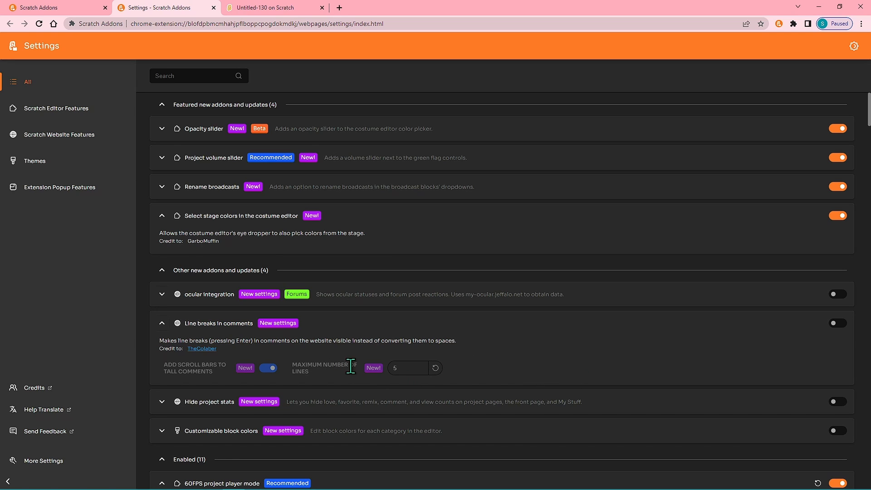
{"action": "mouse_move", "coordinate": [836, 321]}
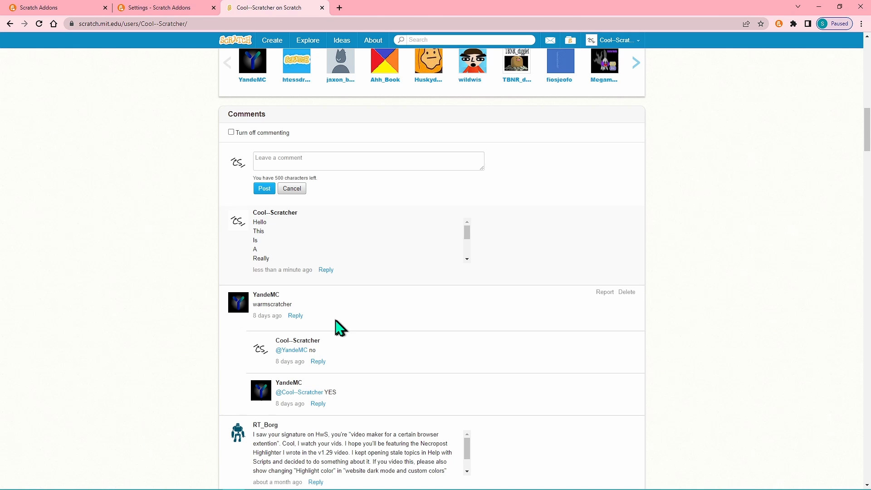
Turn on Line breaks in comments and check the multi-line profile comment
{"action": "left_click", "coordinate": [161, 8]}
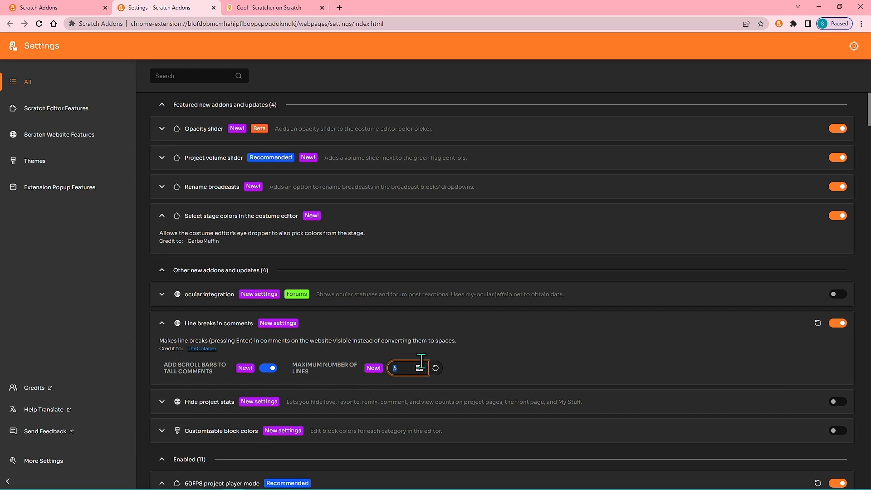
{"action": "left_click", "coordinate": [272, 8]}
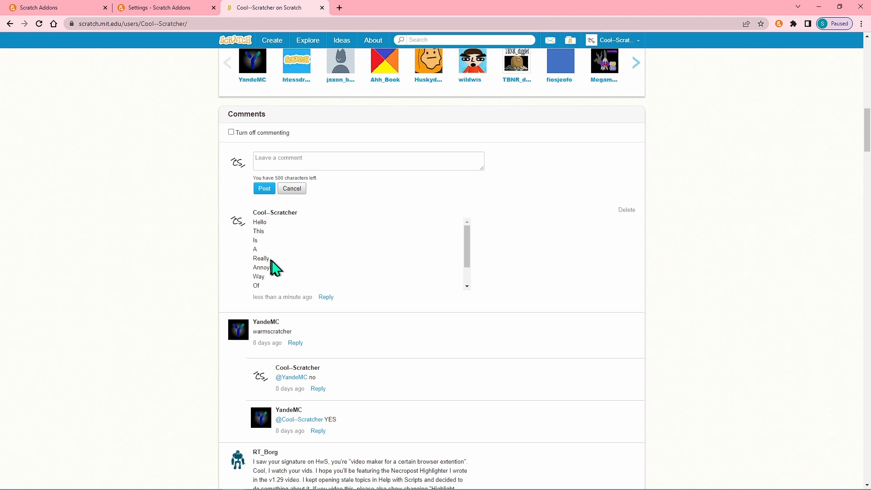
Enable Hide project stats and view a project page with stats hidden
{"action": "left_click", "coordinate": [162, 7]}
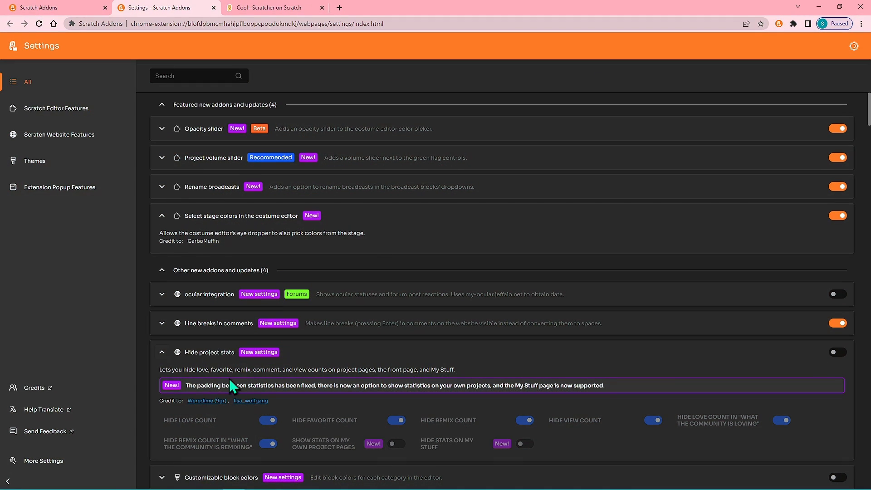
{"action": "scroll", "scroll_direction": "down", "scroll_amount": 3}
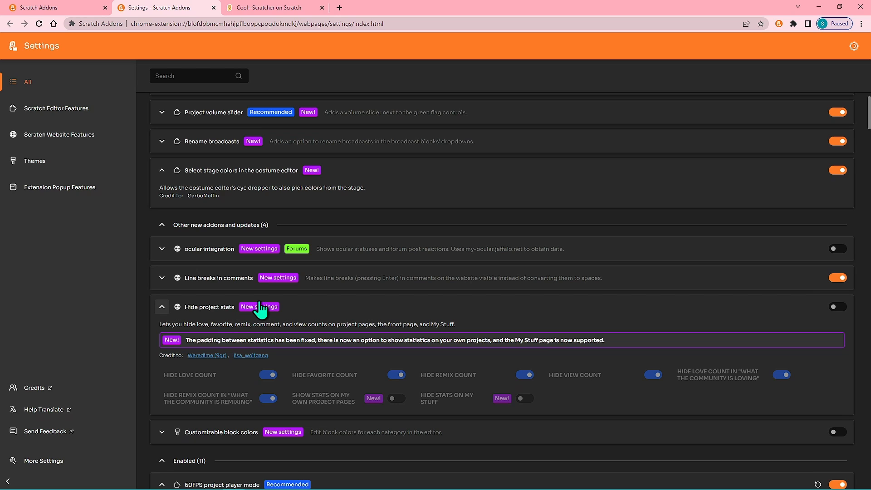
{"action": "mouse_move", "coordinate": [264, 312]}
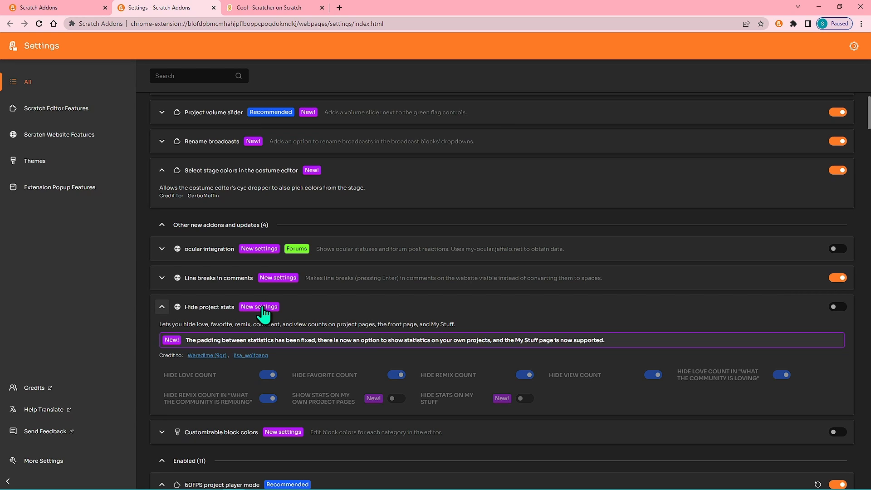
{"action": "left_click", "coordinate": [837, 306]}
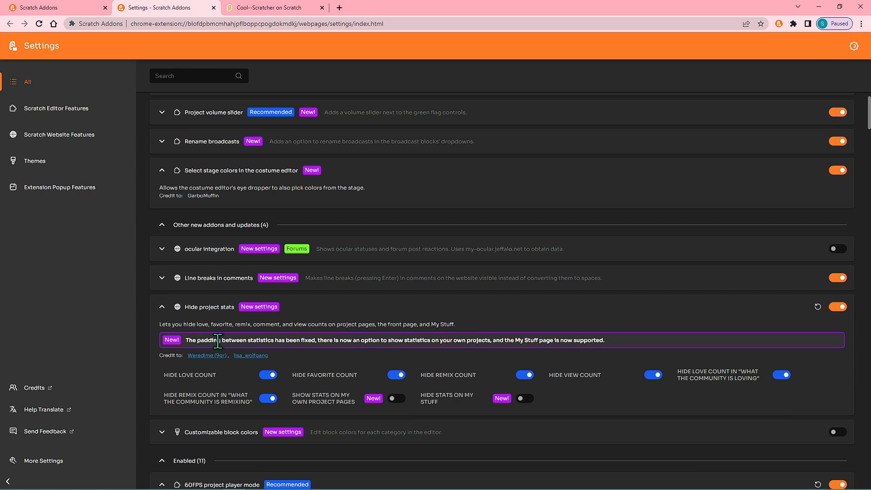
{"action": "left_click", "coordinate": [272, 7]}
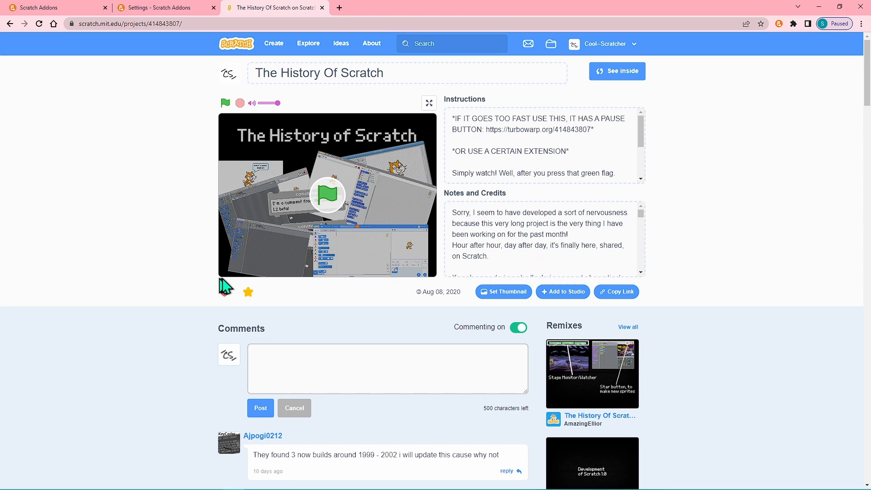
{"action": "left_click", "coordinate": [225, 291]}
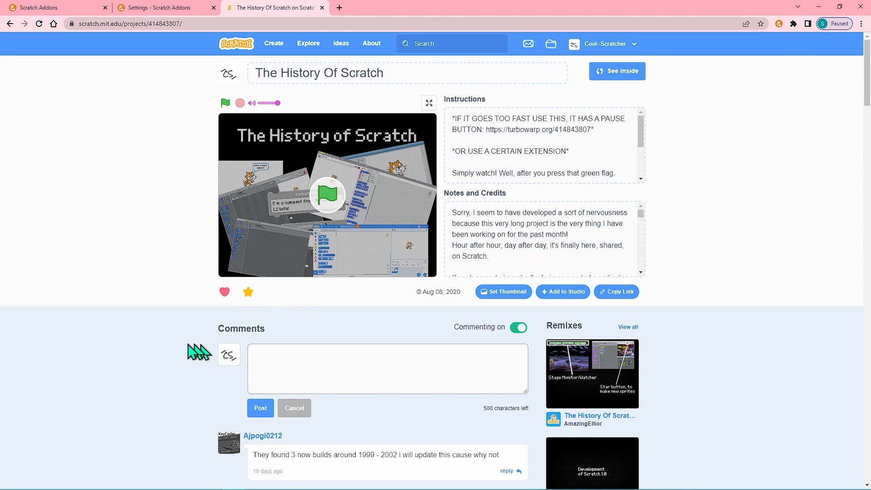
Show stats on your own project pages and hide them on My Stuff
{"action": "left_click", "coordinate": [163, 7]}
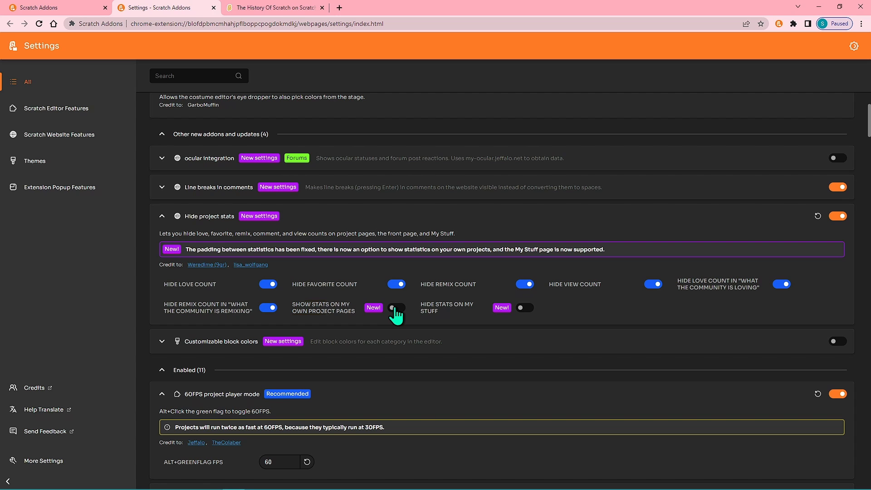
{"action": "left_click", "coordinate": [272, 7]}
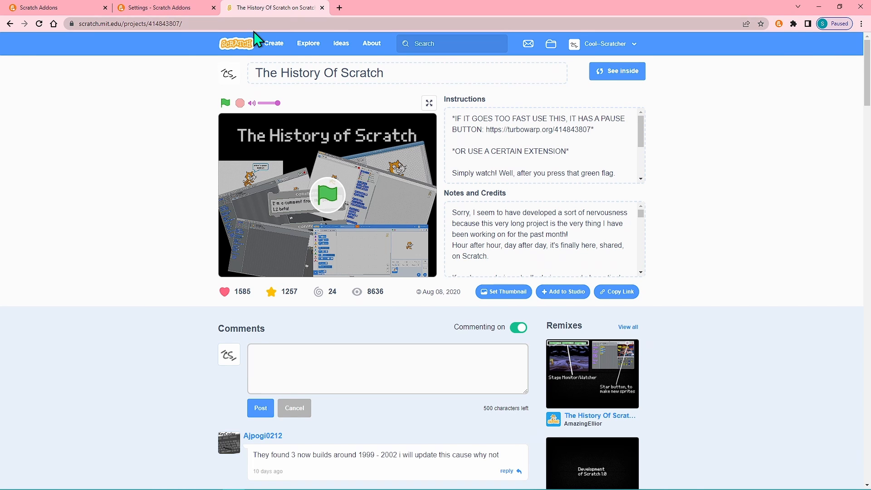
{"action": "left_click", "coordinate": [161, 7]}
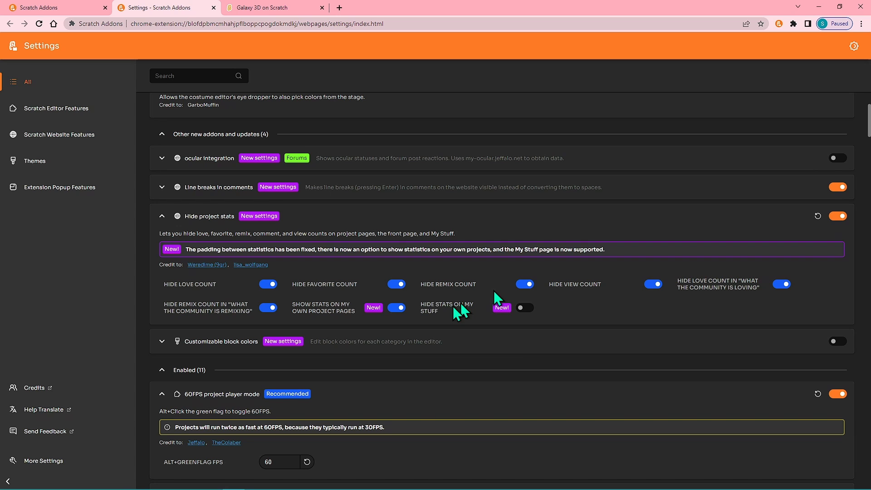
{"action": "left_click", "coordinate": [272, 7]}
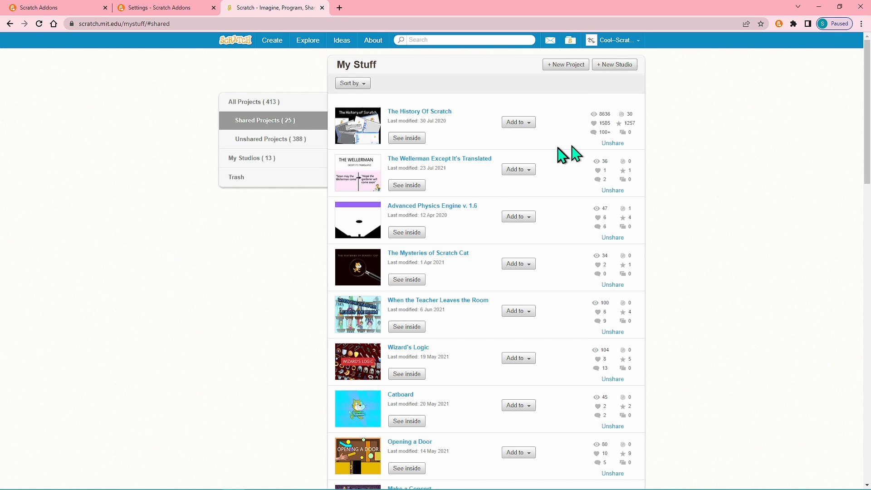
{"action": "left_click", "coordinate": [161, 7]}
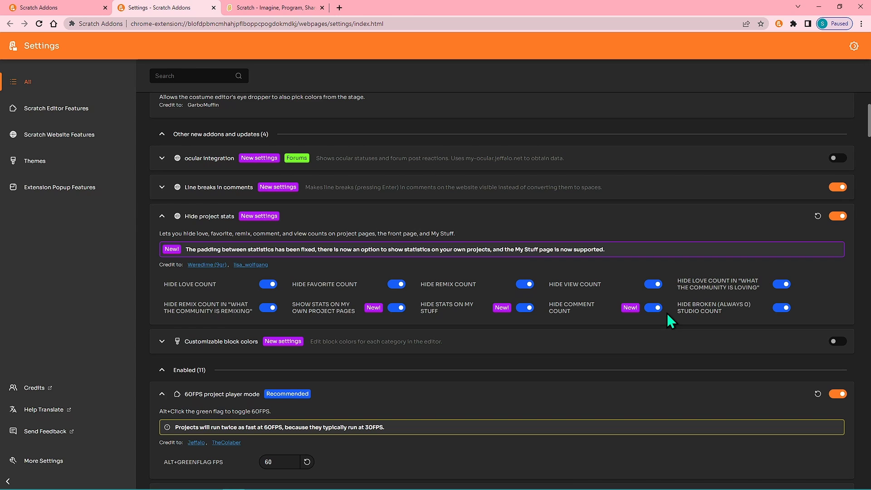
{"action": "left_click", "coordinate": [273, 8]}
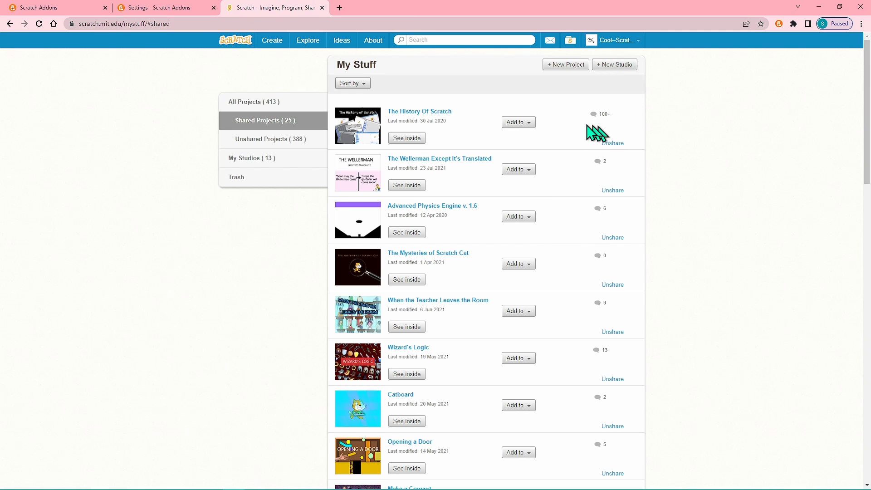
Hide the comment count too and show the always-zero studio count again
{"action": "left_click", "coordinate": [161, 8]}
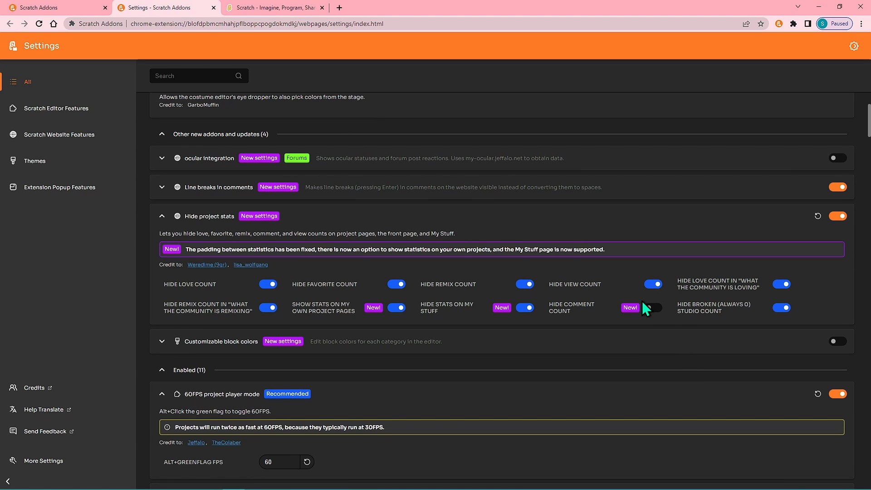
{"action": "left_click", "coordinate": [652, 307]}
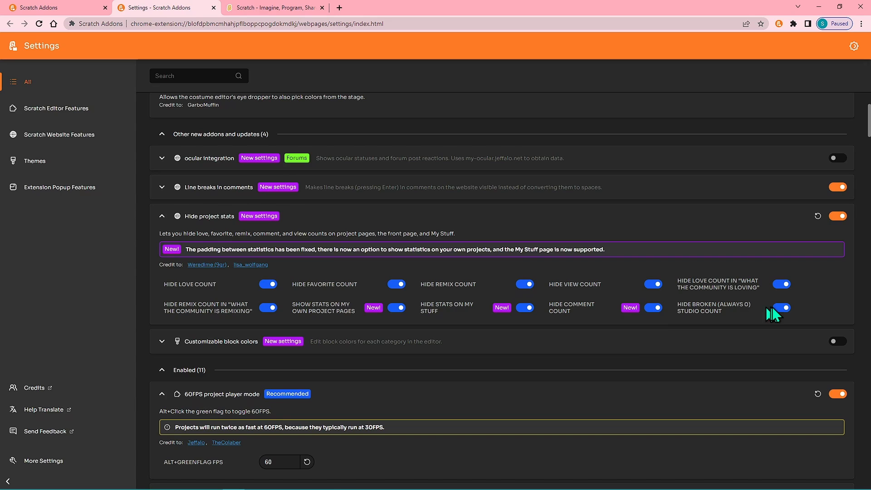
{"action": "left_click", "coordinate": [272, 7]}
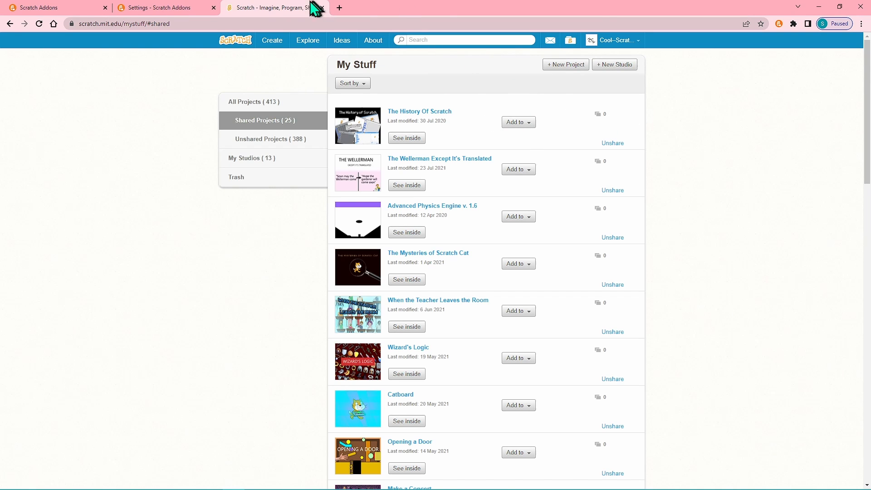
Enable Customizable block colors and open its Comments color picker to choose dark red
{"action": "left_click", "coordinate": [160, 7]}
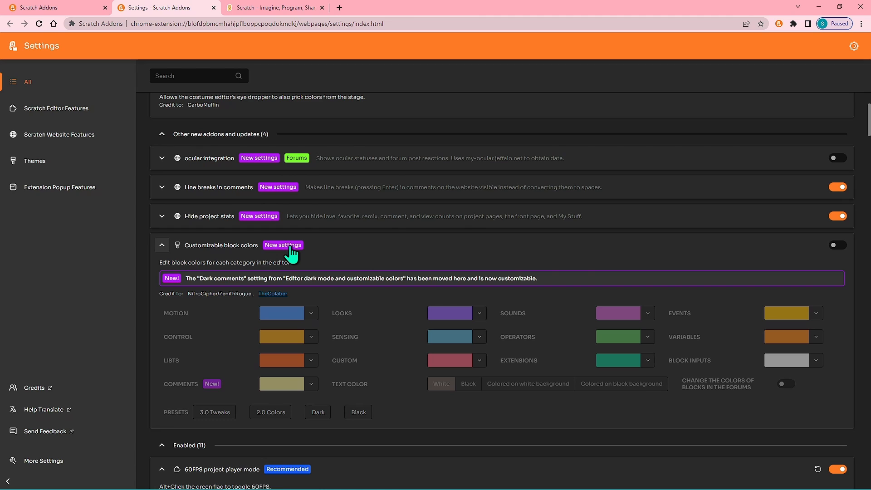
{"action": "mouse_move", "coordinate": [248, 251]}
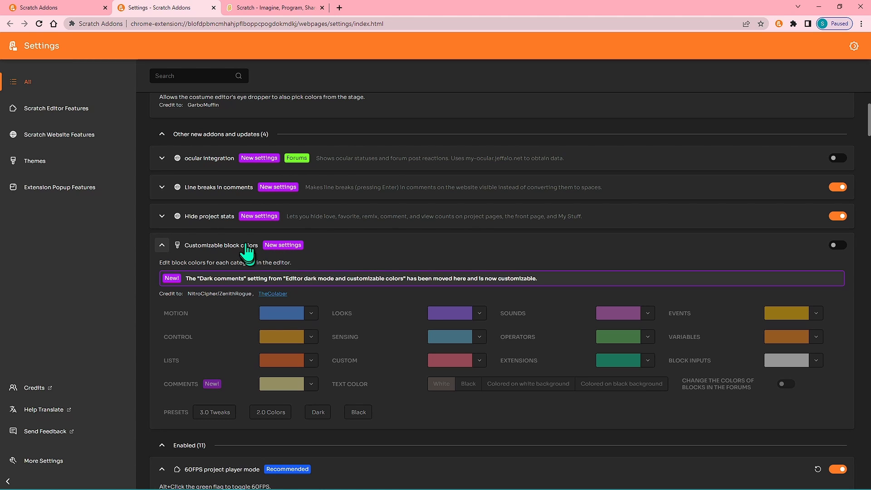
{"action": "mouse_move", "coordinate": [191, 283]}
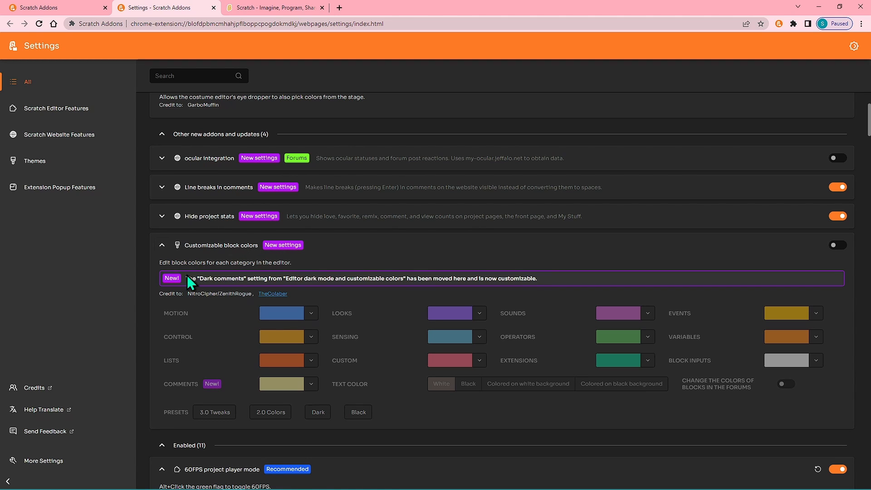
{"action": "left_click_drag", "start_coordinate": [186, 278], "coordinate": [403, 277]}
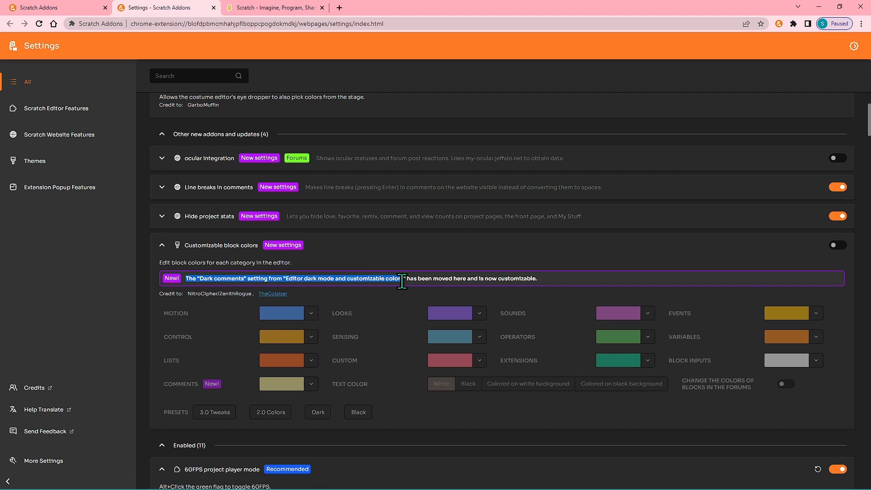
{"action": "left_click", "coordinate": [836, 245]}
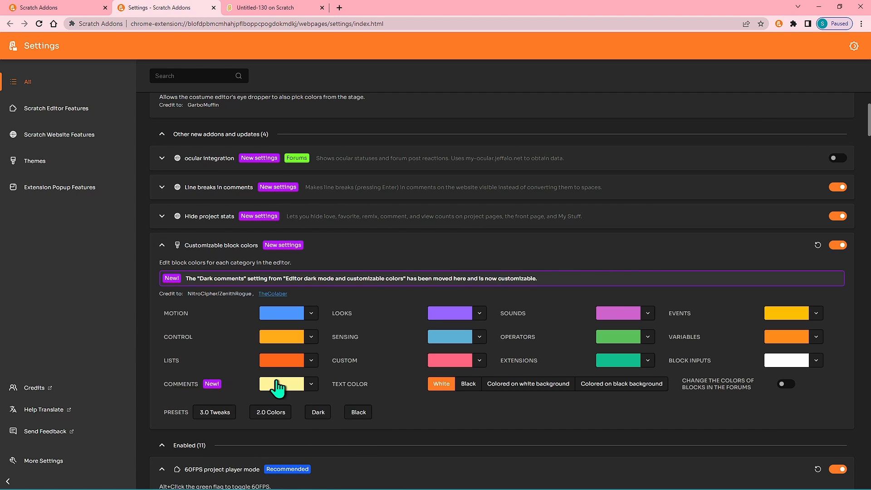
{"action": "left_click", "coordinate": [281, 383]}
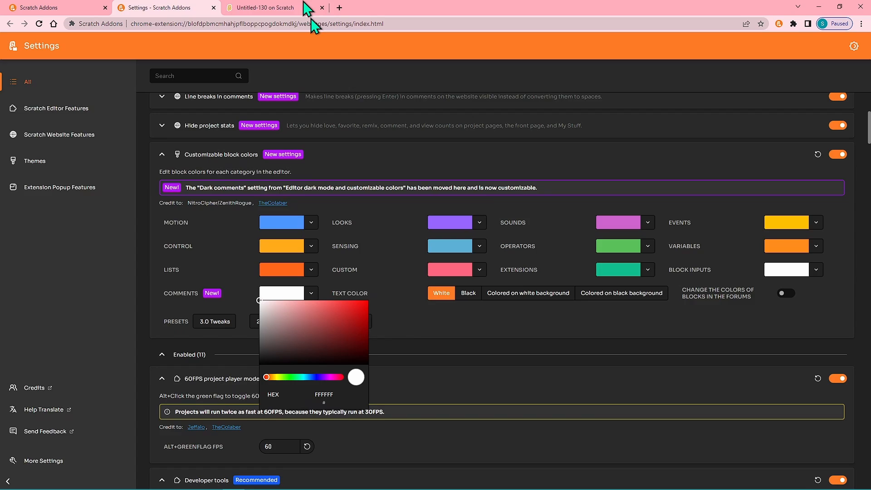
Add a comment in the Scratch project editor, then return to the addon settings
{"action": "left_click", "coordinate": [261, 7]}
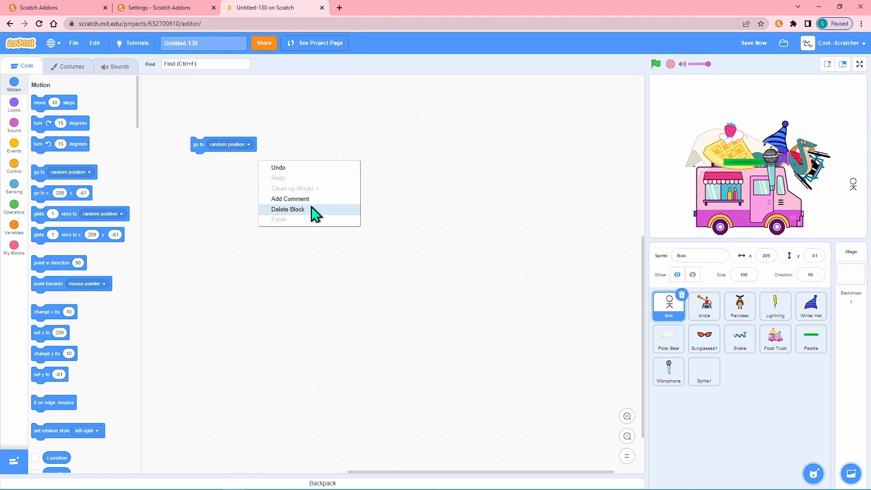
{"action": "left_click", "coordinate": [289, 199]}
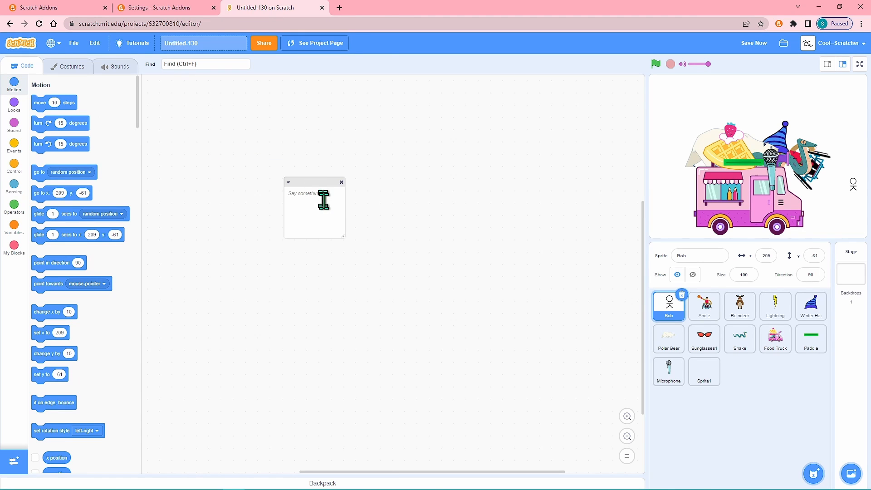
{"action": "left_click", "coordinate": [161, 7]}
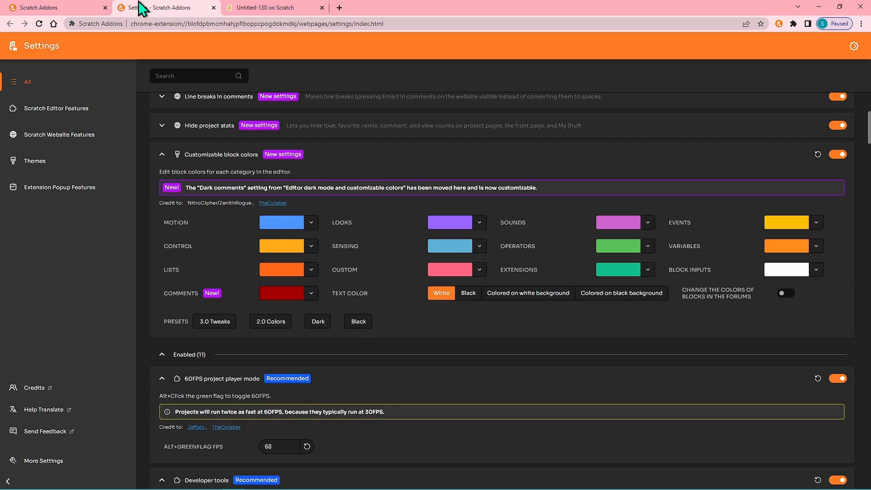
Add Spanish to Chrome's preferred languages
{"action": "left_click", "coordinate": [162, 154]}
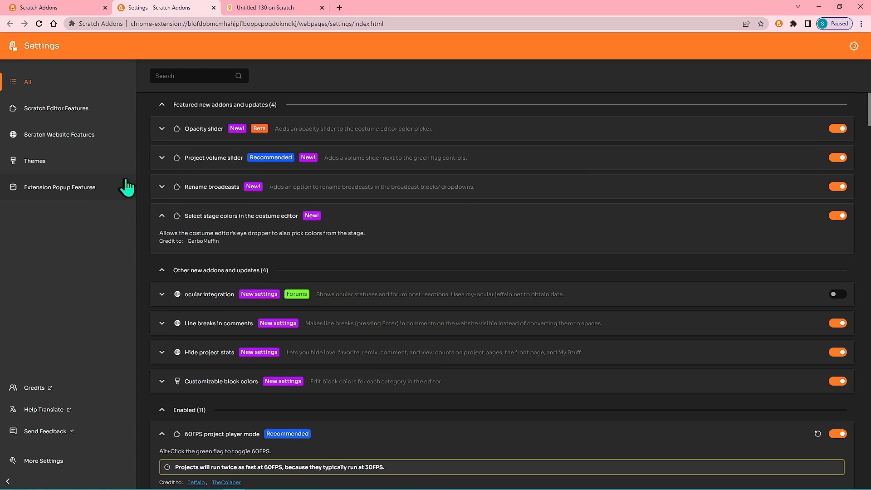
{"action": "left_click", "coordinate": [42, 460]}
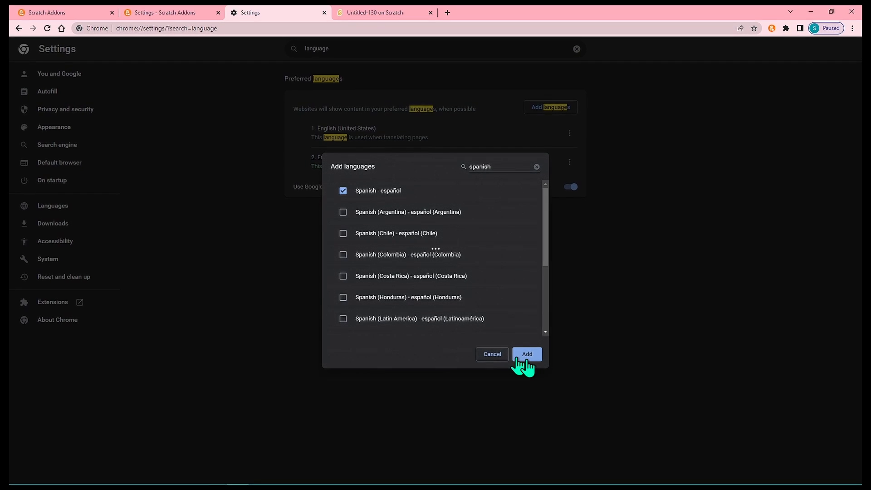
{"action": "left_click", "coordinate": [525, 353]}
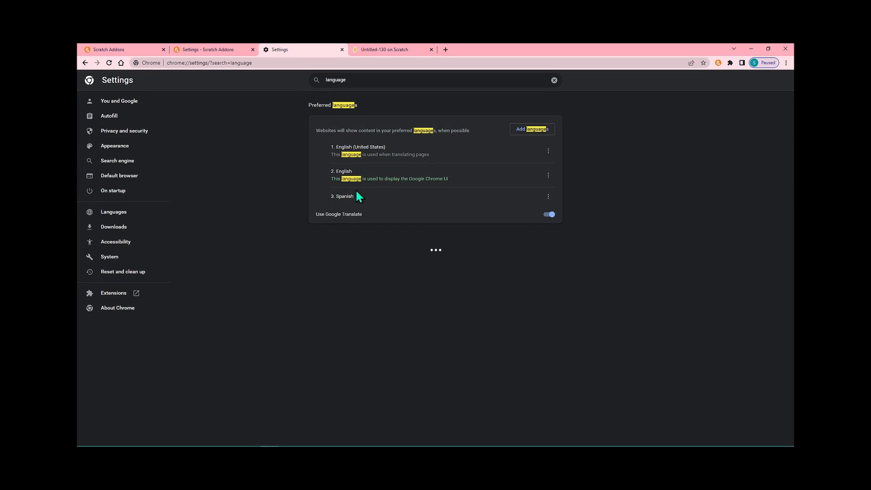
Set Chrome to display in Spanish and relaunch the browser
{"action": "left_click", "coordinate": [547, 196]}
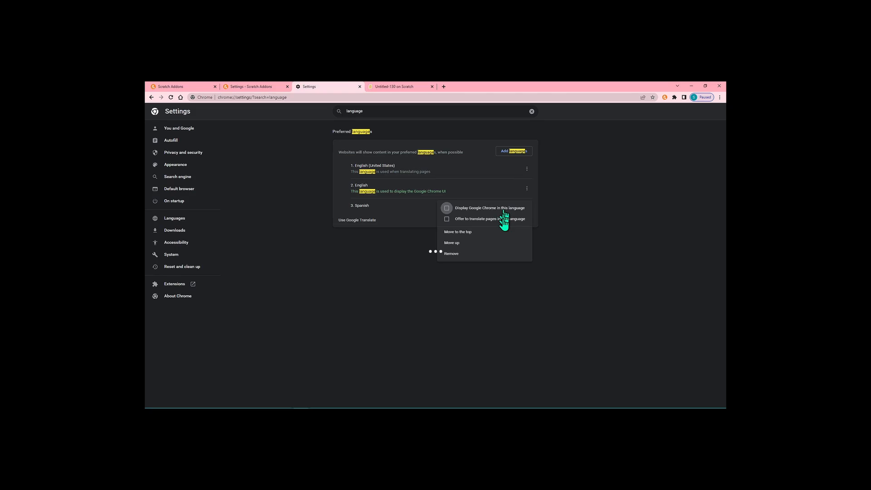
{"action": "left_click", "coordinate": [295, 123]}
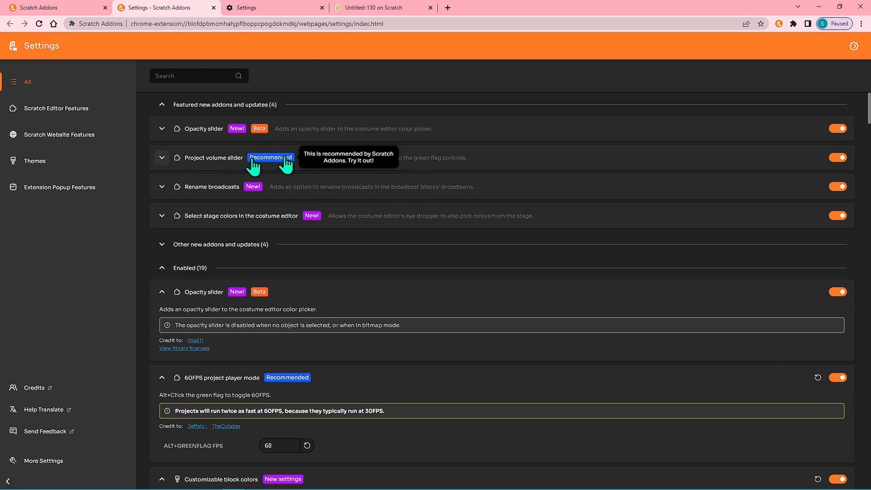
{"action": "left_click", "coordinate": [272, 8]}
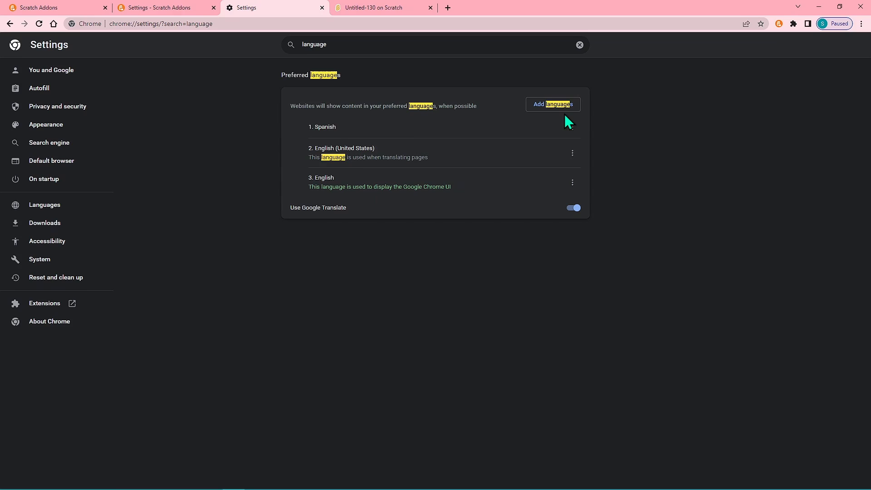
{"action": "left_click", "coordinate": [572, 153]}
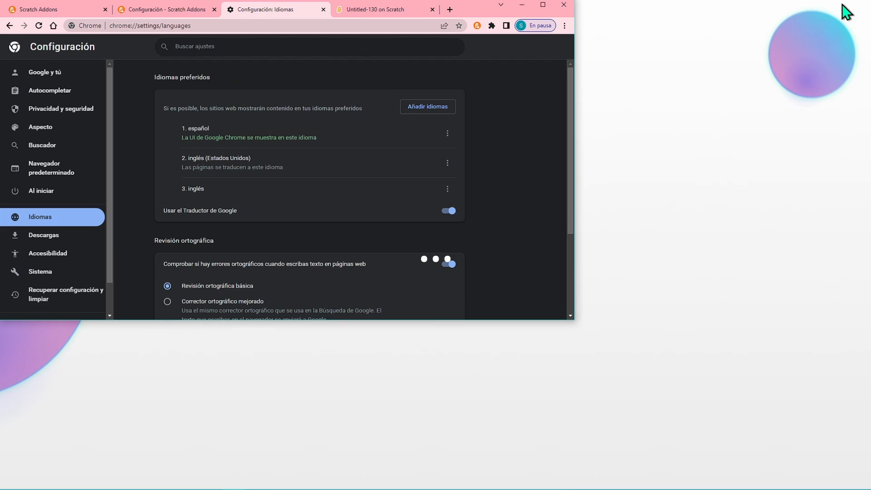
Under Más Ajustes, enable English addon names and descriptions and accept the reload alert
{"action": "left_click", "coordinate": [165, 9]}
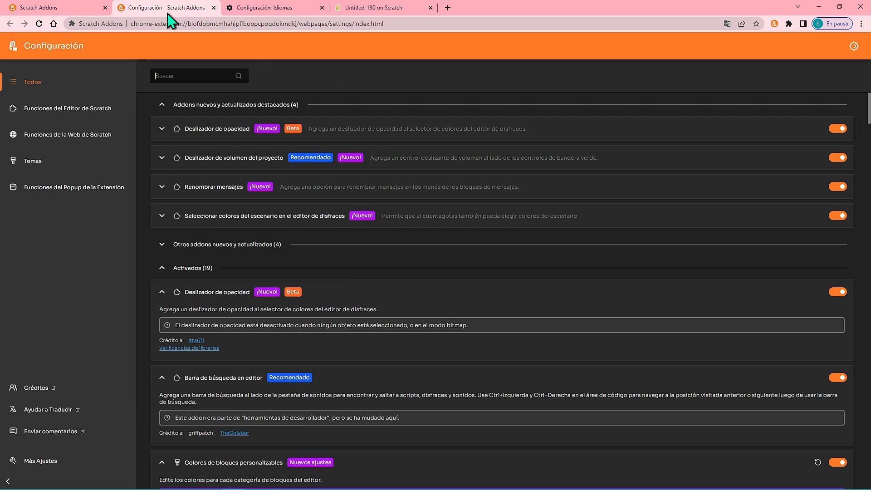
{"action": "mouse_move", "coordinate": [195, 129]}
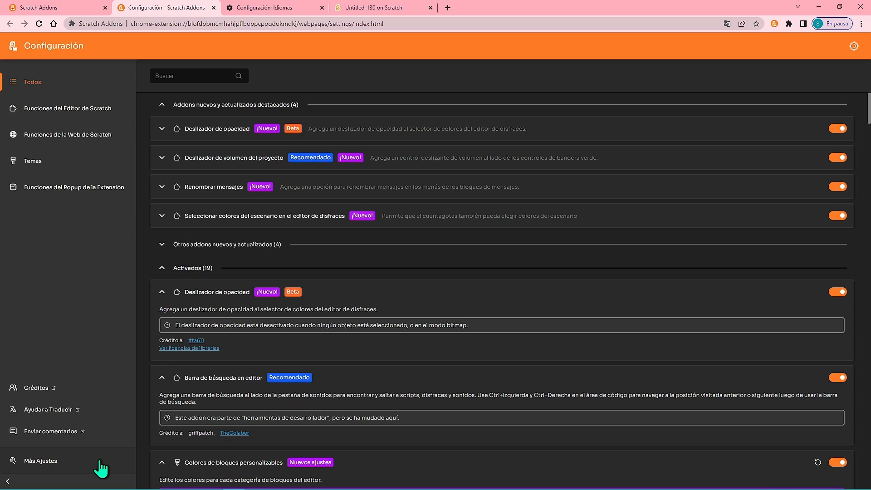
{"action": "left_click", "coordinate": [40, 460]}
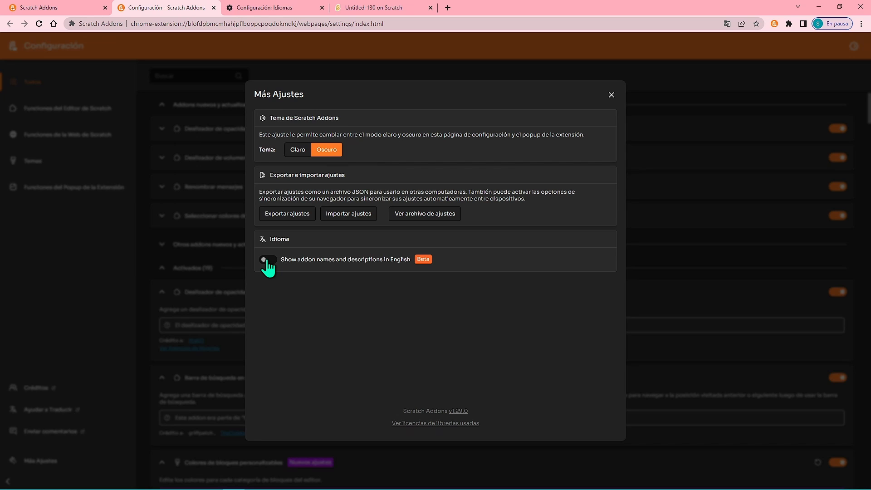
{"action": "left_click", "coordinate": [268, 259]}
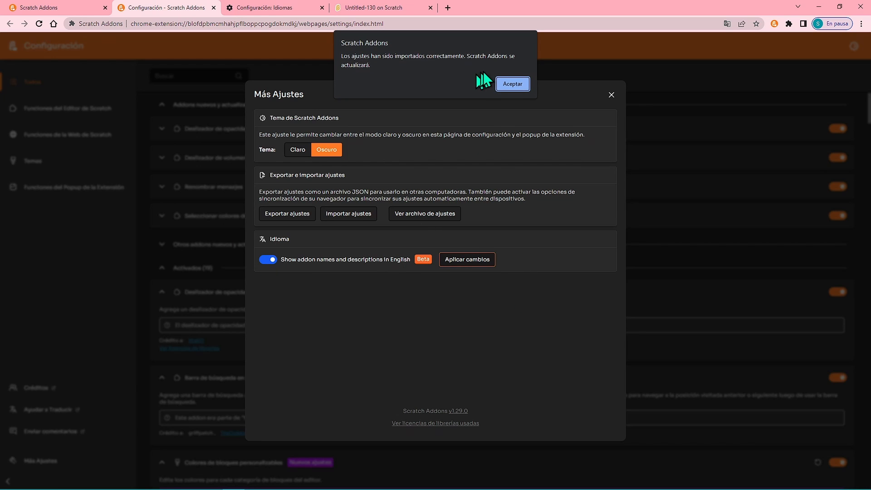
{"action": "left_click", "coordinate": [512, 84]}
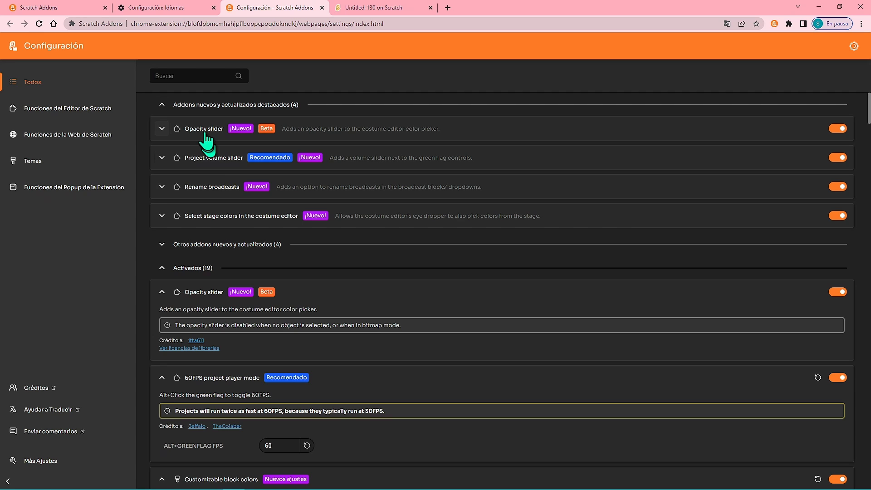
{"action": "mouse_move", "coordinate": [777, 62]}
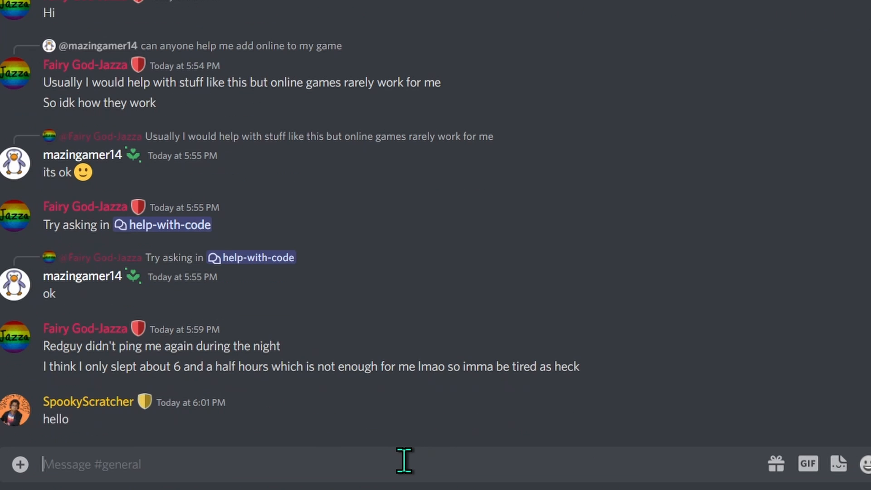
Post 'please someone send me a message on my profik' in #general
{"action": "type", "text": "please someone"}
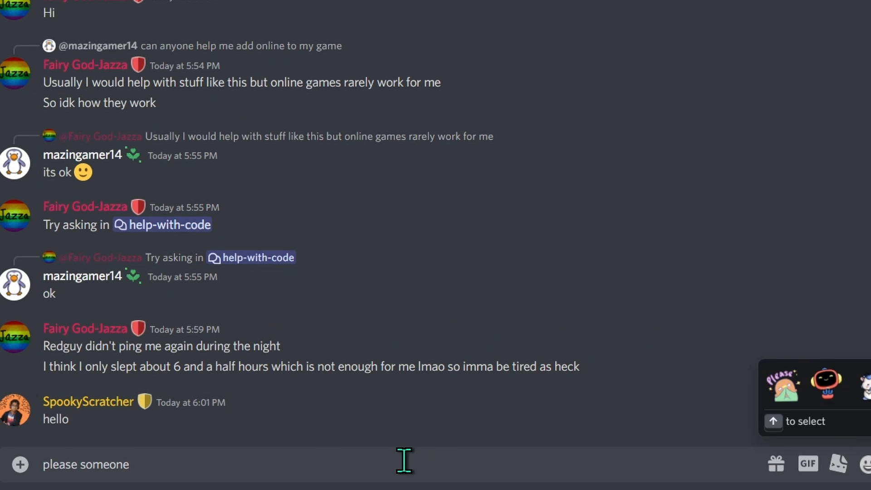
{"action": "type", "text": "send me a message"}
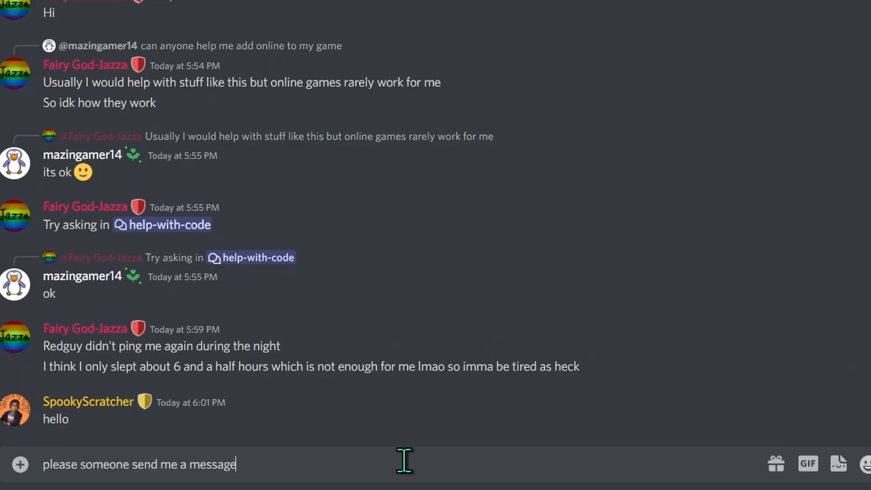
{"action": "type", "text": "on my profik"}
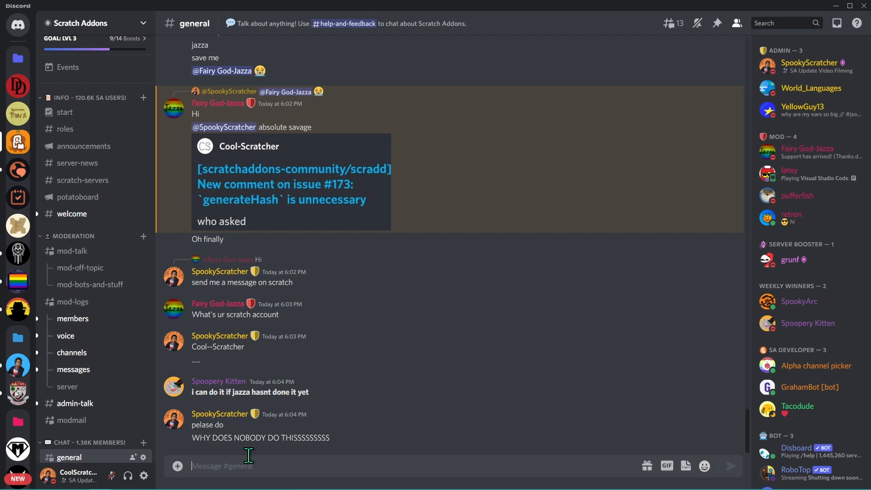
{"action": "mouse_move", "coordinate": [30, 50]}
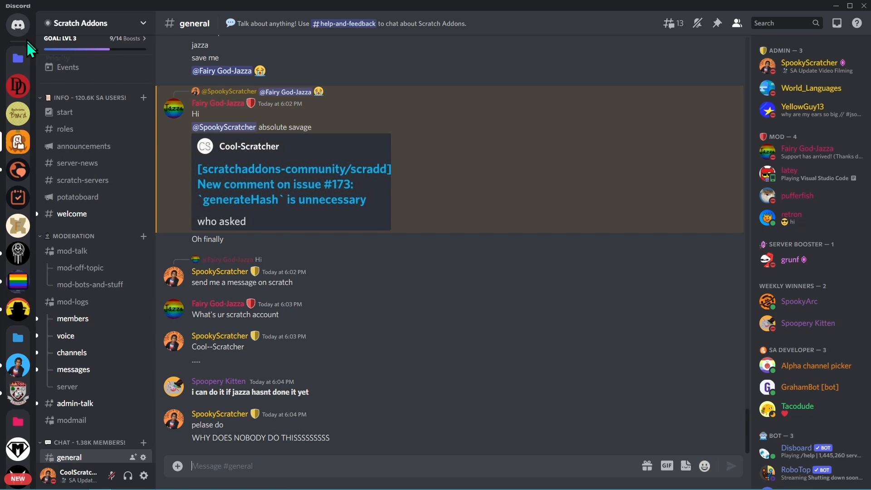
{"action": "mouse_move", "coordinate": [7, 183]}
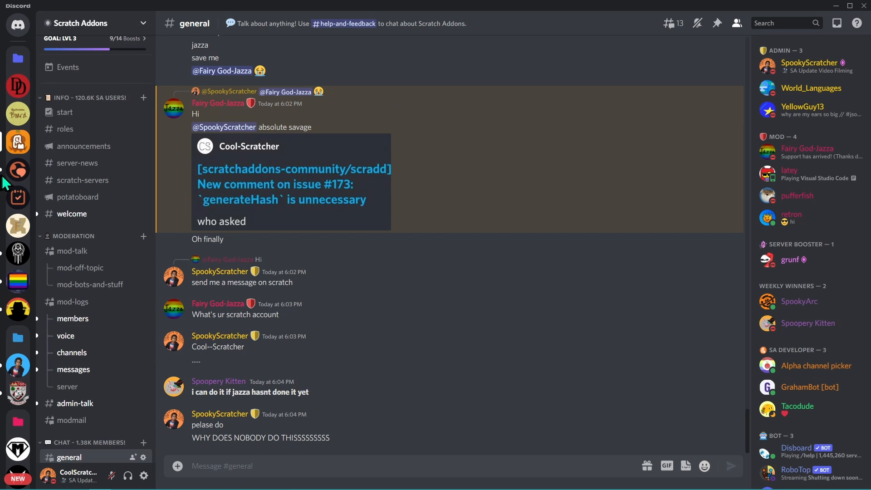
Browse the start, announcements, server-news and potatoboard channels
{"action": "left_click", "coordinate": [64, 111]}
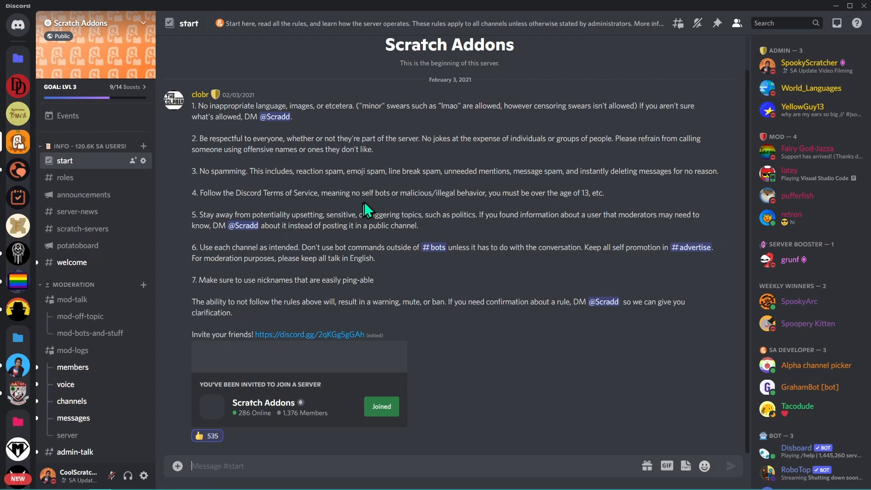
{"action": "left_click", "coordinate": [85, 194]}
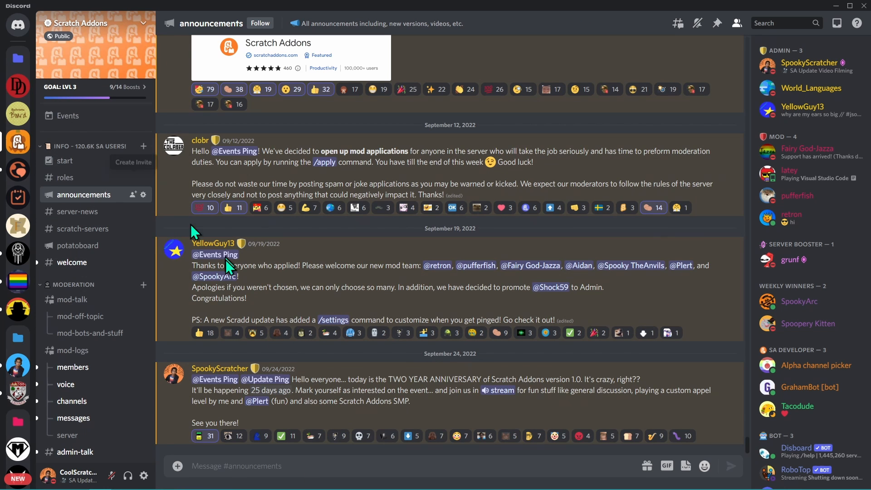
{"action": "left_click", "coordinate": [79, 211]}
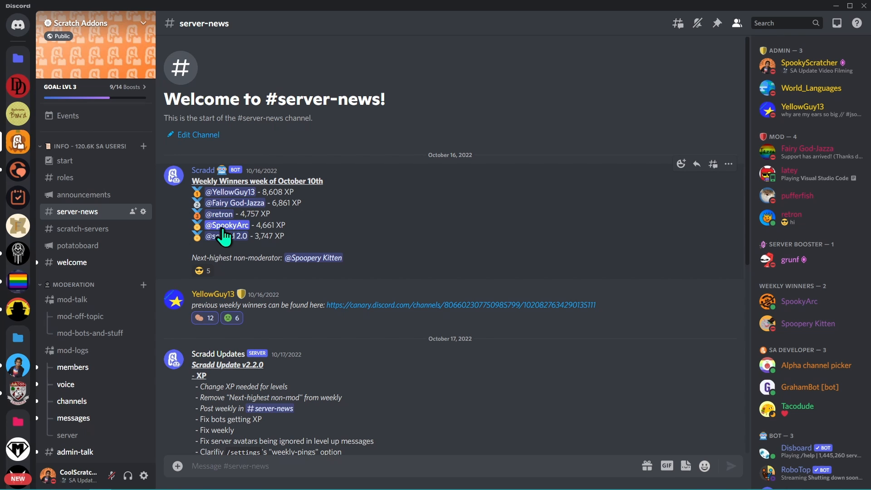
{"action": "left_click", "coordinate": [77, 245]}
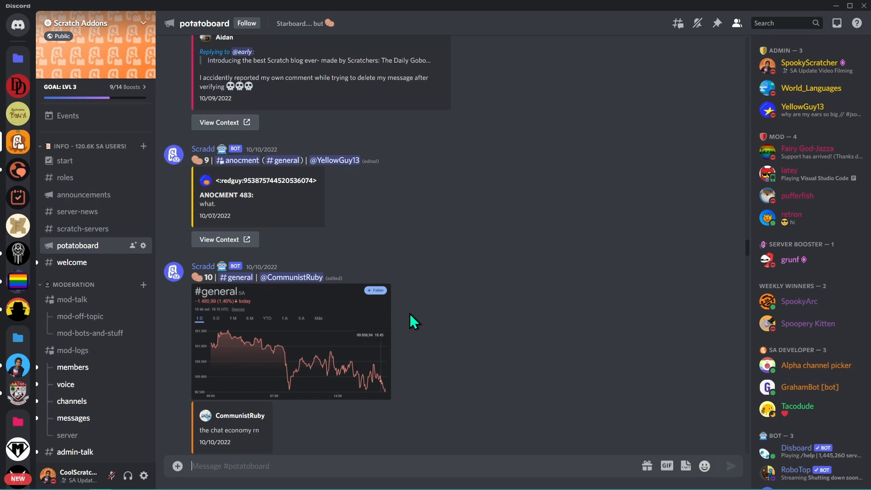
Open the suggestions forum and filter by the Editor Addon tag
{"action": "scroll", "scroll_direction": "down", "scroll_amount": 3}
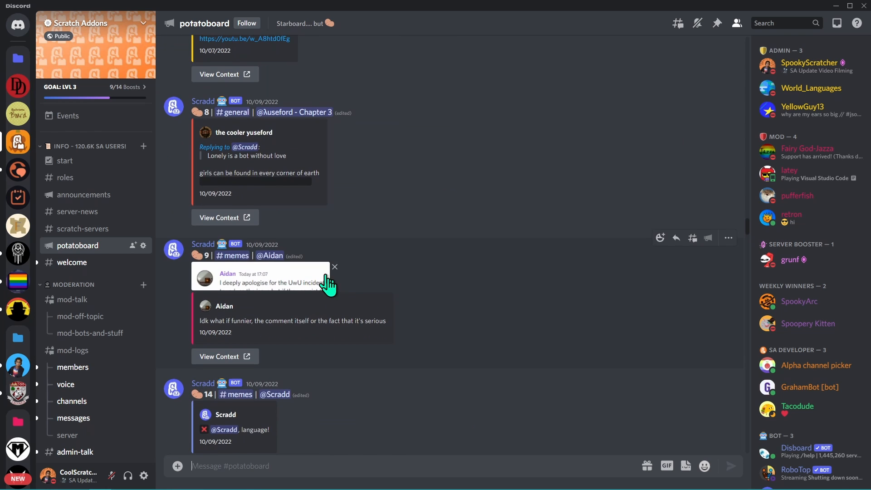
{"action": "left_click", "coordinate": [77, 205]}
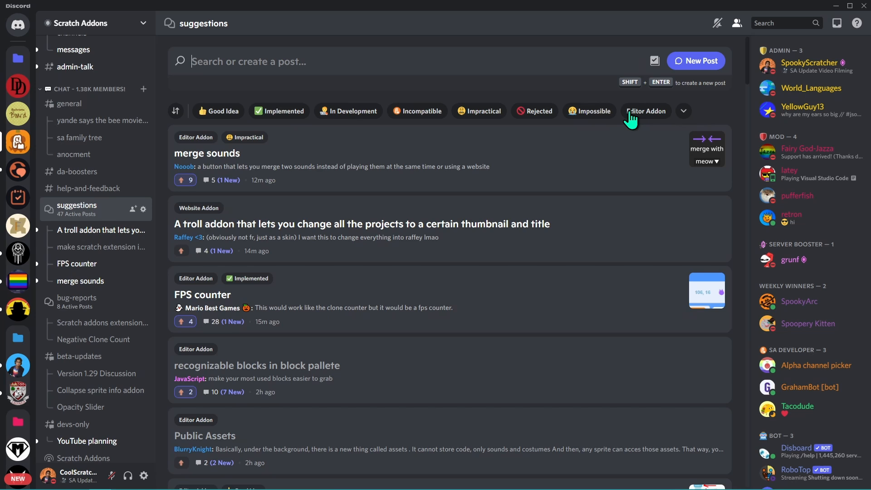
{"action": "left_click", "coordinate": [69, 239]}
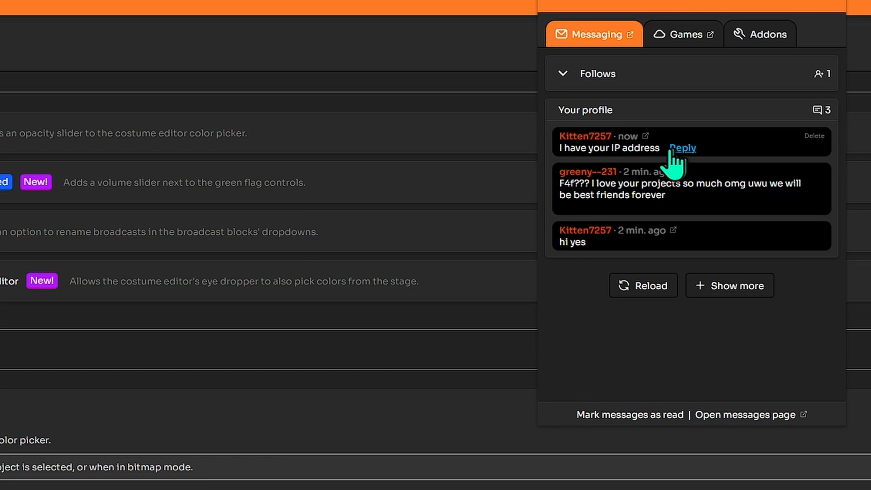
Reply 'oh cool' to the newest profile comment from the popup
{"action": "left_click", "coordinate": [681, 148]}
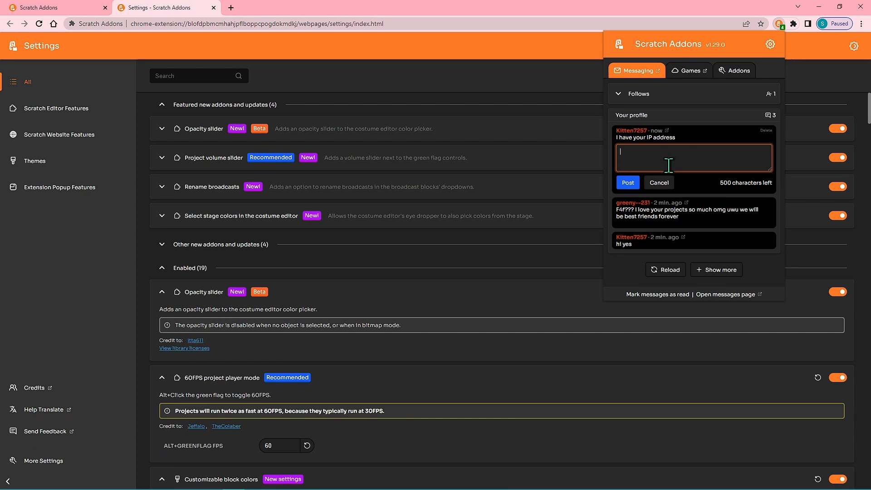
{"action": "type", "text": "oh cool"}
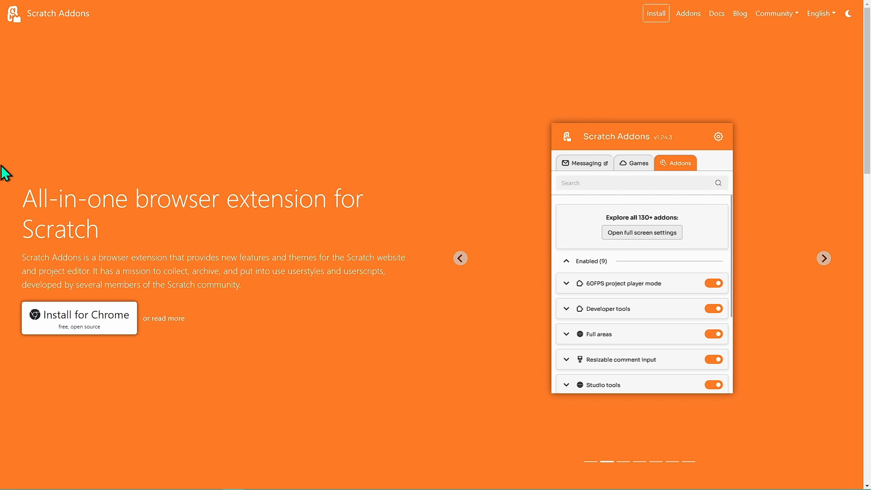
Click through the homepage carousel's demonstration slides
{"action": "left_click", "coordinate": [640, 232]}
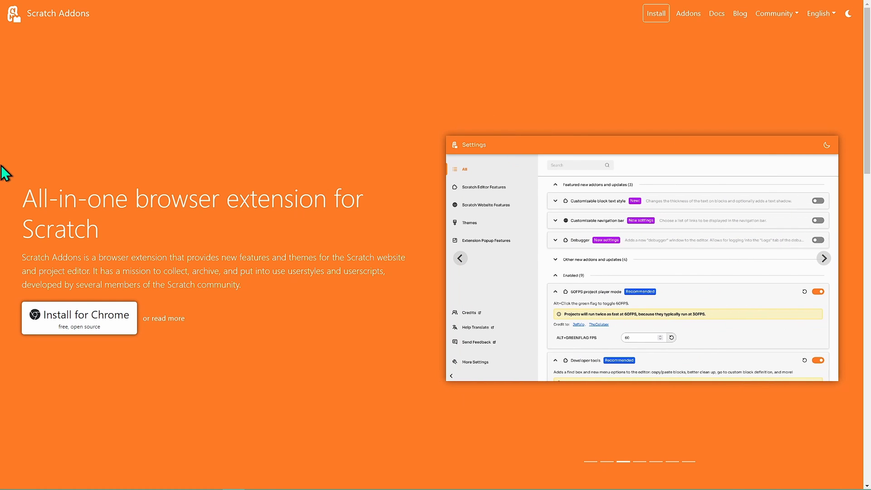
{"action": "mouse_move", "coordinate": [112, 170]}
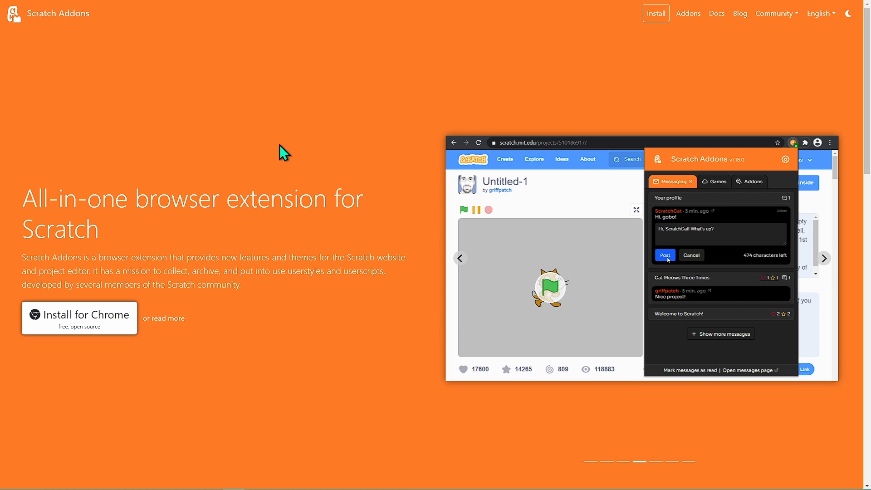
{"action": "left_click", "coordinate": [749, 182]}
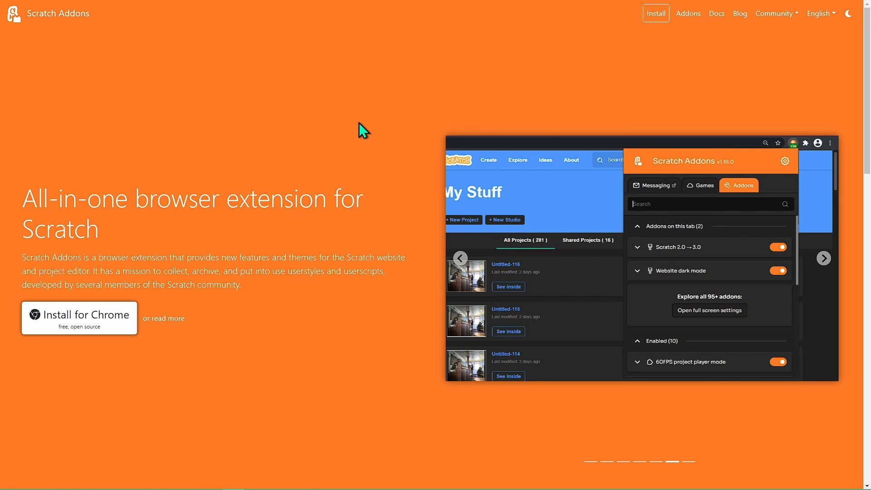
{"action": "left_click", "coordinate": [708, 309]}
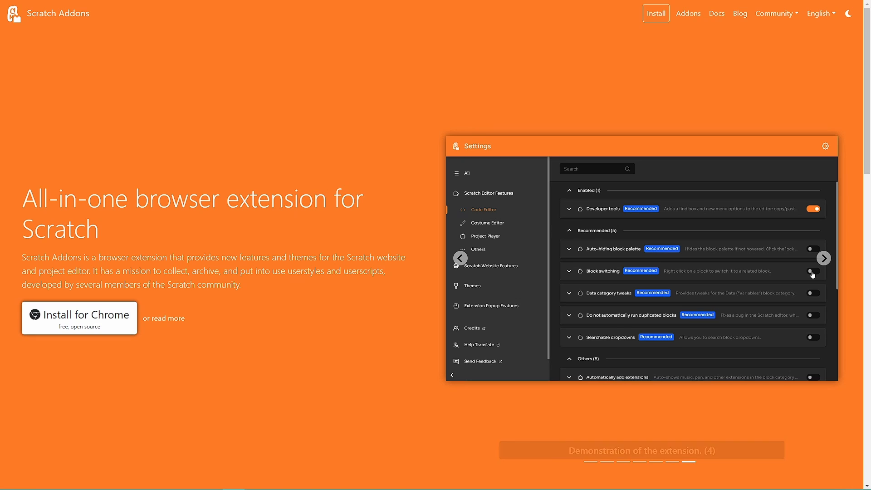